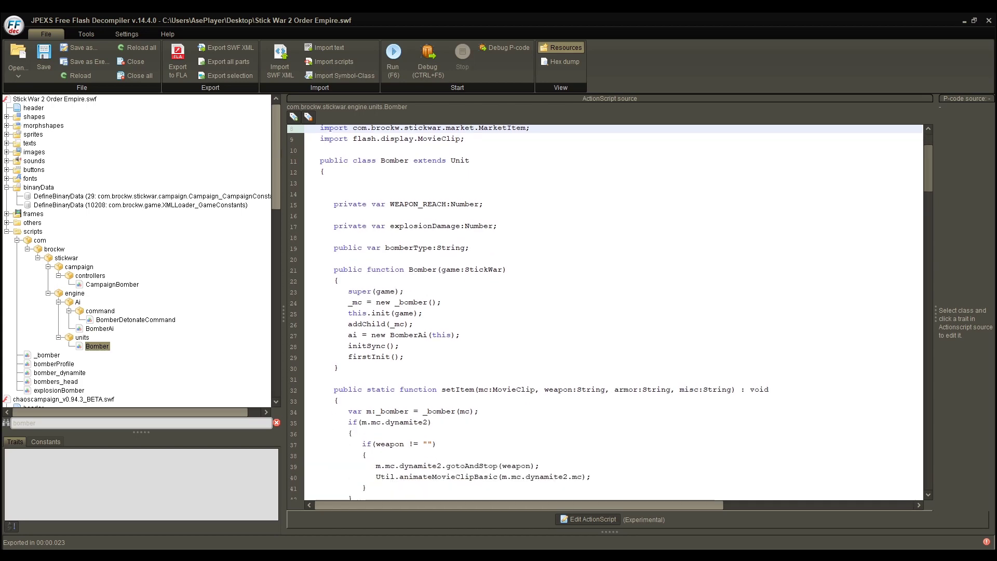
# Step: Read down the Bomber class source, then filter the script tree to the campaign controllers
pyautogui.scroll(-3)
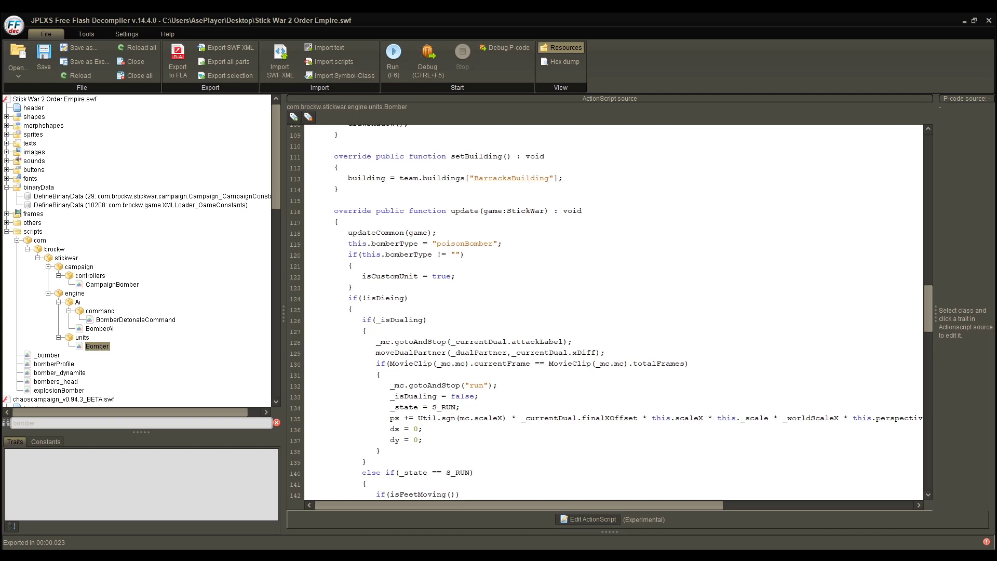
pyautogui.doubleClick(395, 243)
pyautogui.write('controll')
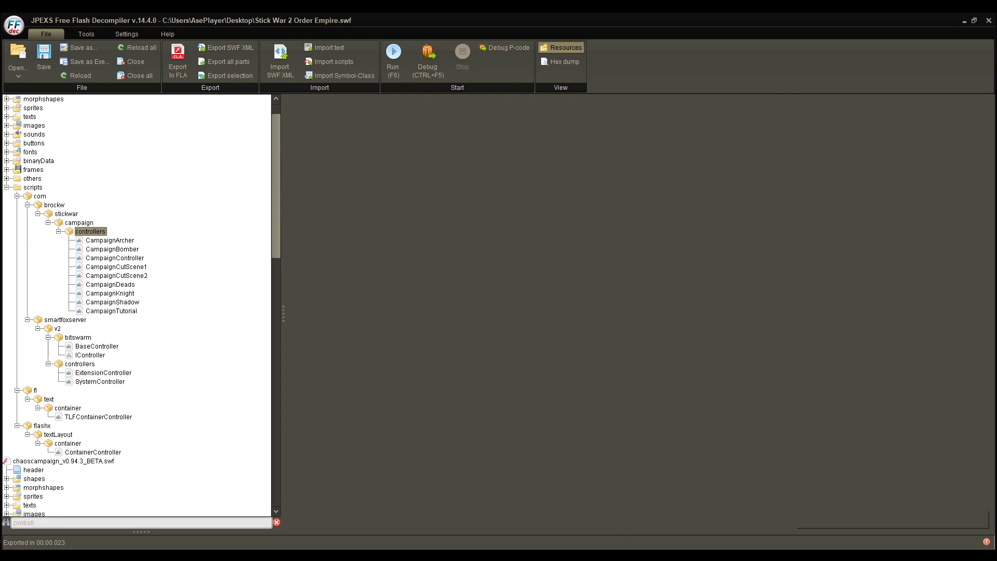
# Step: Look through the CampaignBomber, base CampaignController and CampaignArcher controller sources
pyautogui.click(112, 249)
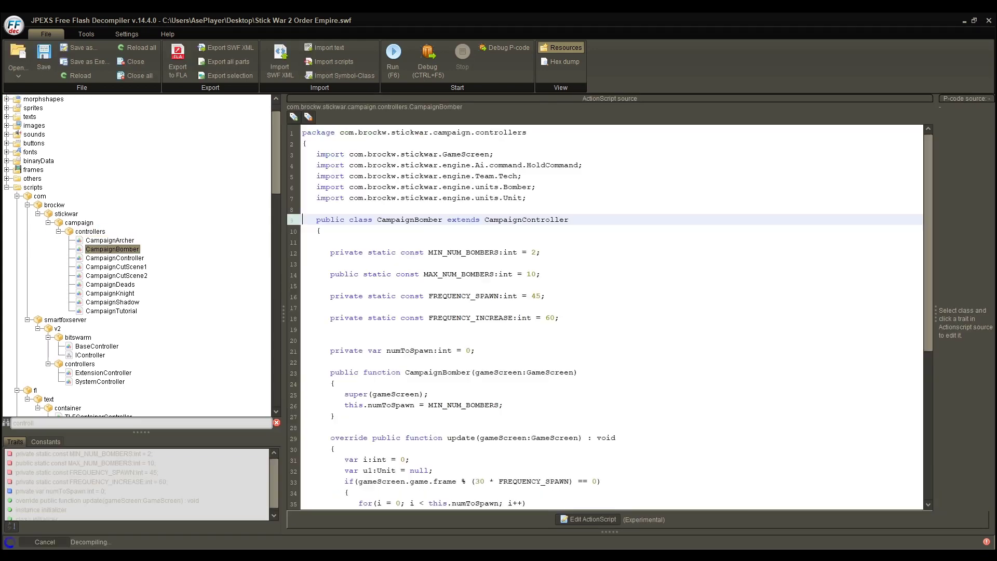
pyautogui.click(115, 257)
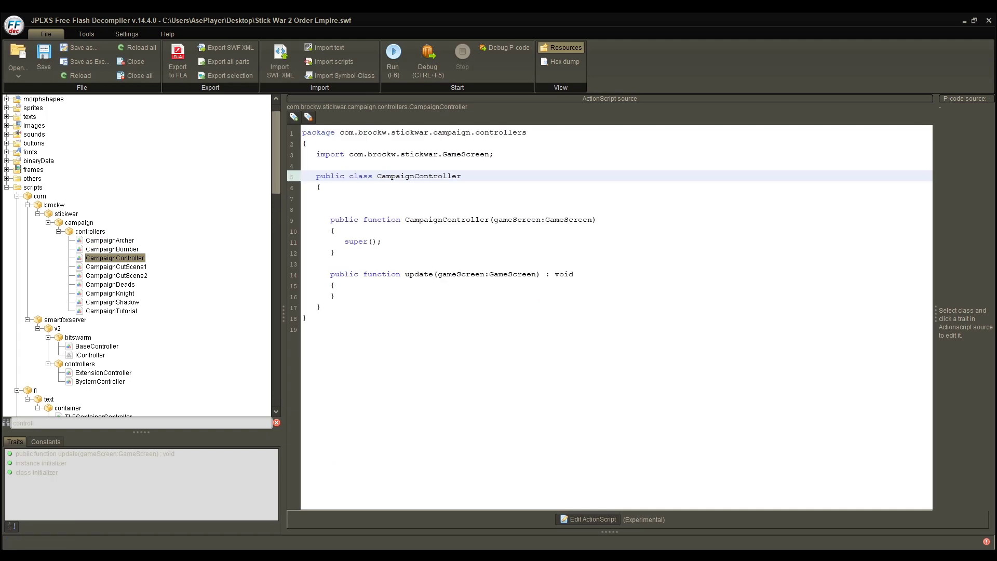
pyautogui.click(111, 240)
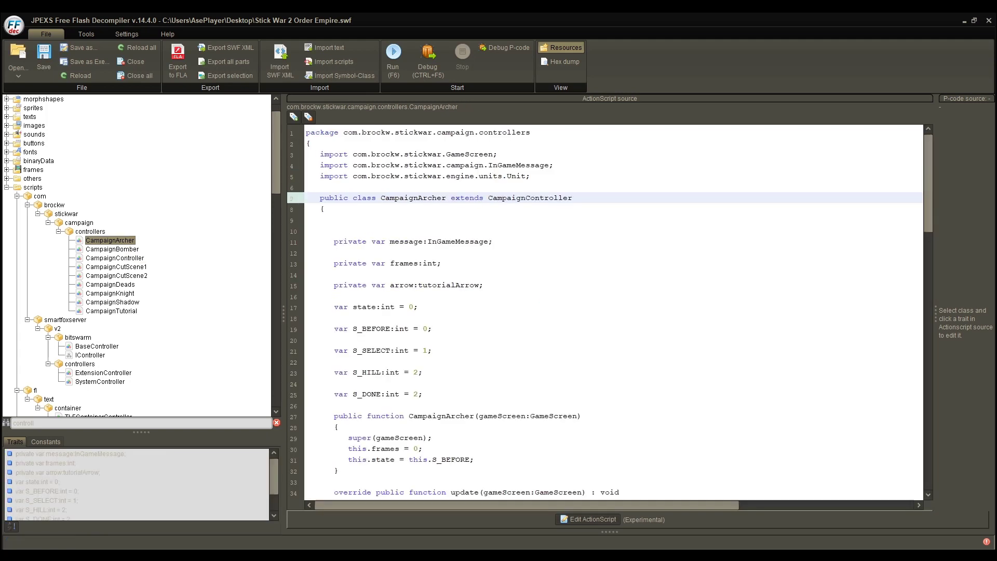
pyautogui.scroll(-3)
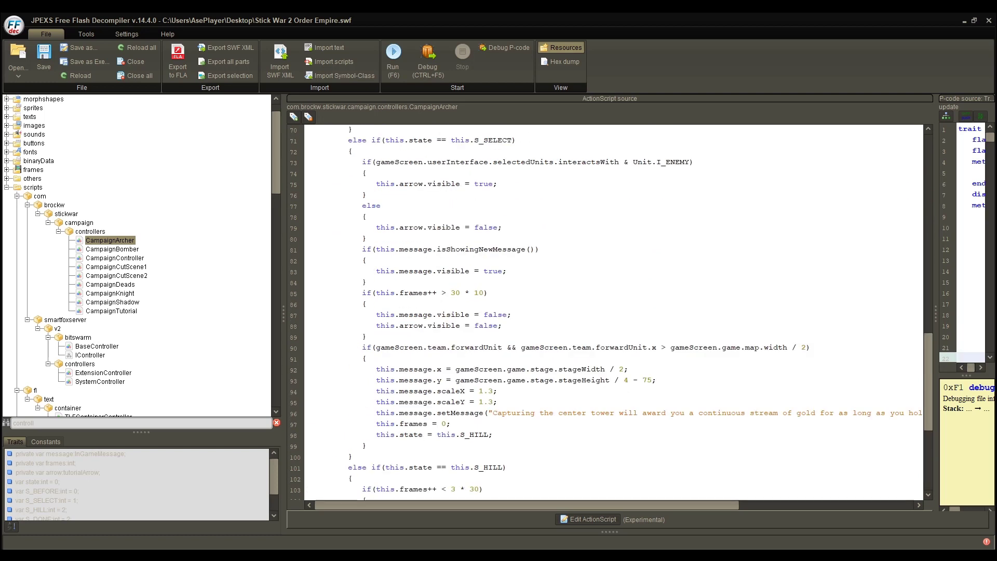
# Step: Check CampaignBomber's enemy-attack line, then compare CampaignDeads and CampaignTutorial against it
pyautogui.click(112, 248)
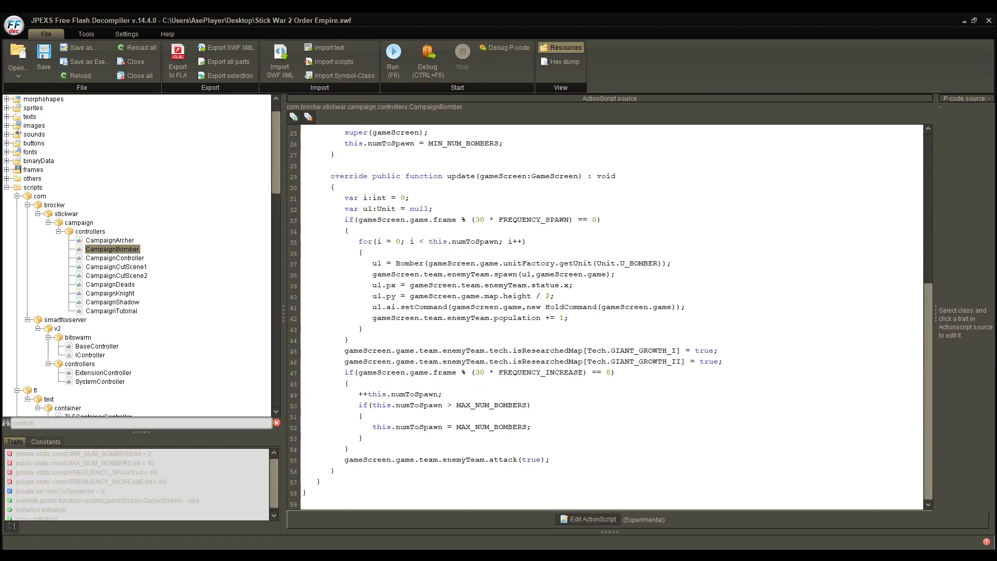
pyautogui.click(381, 393)
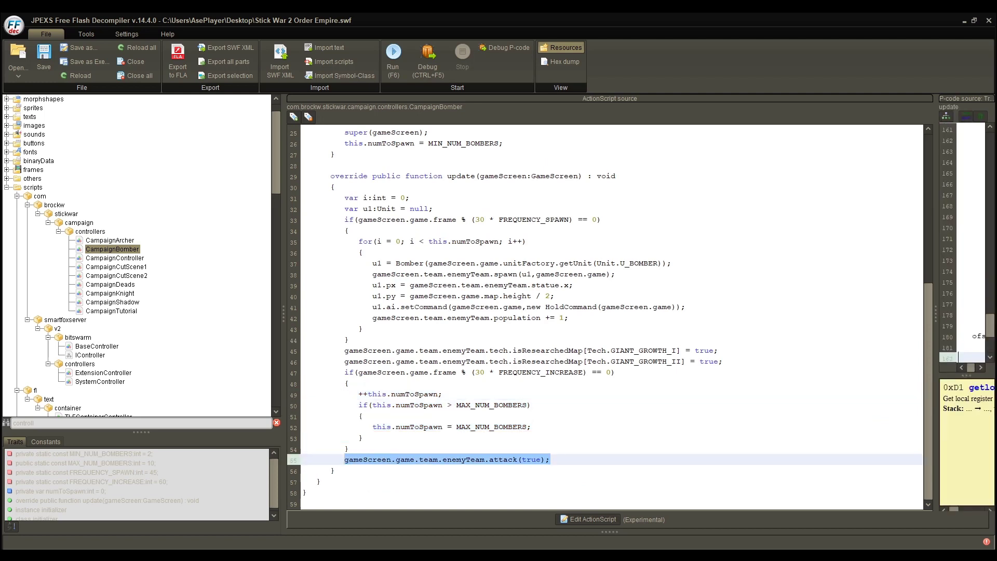
pyautogui.click(111, 284)
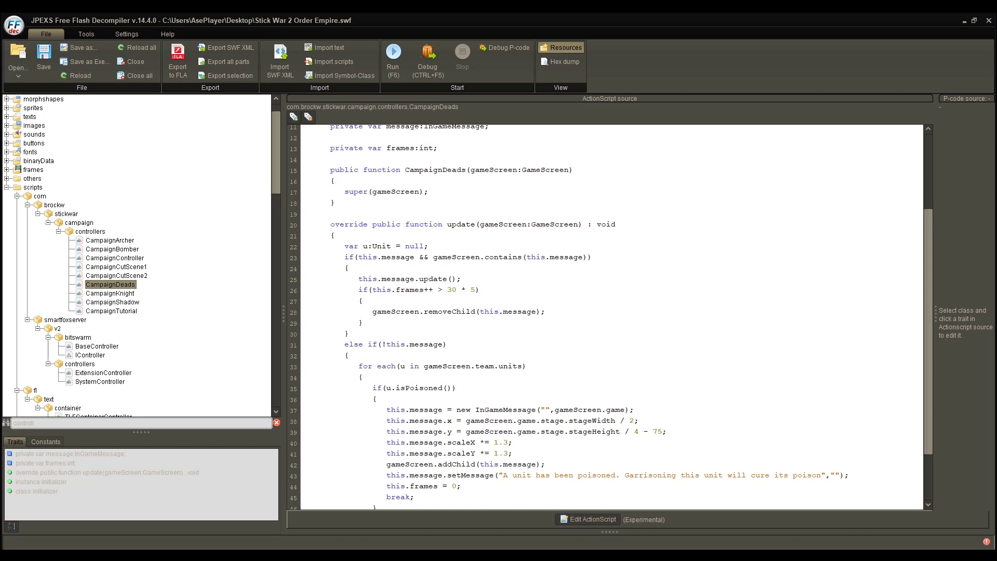
pyautogui.click(113, 311)
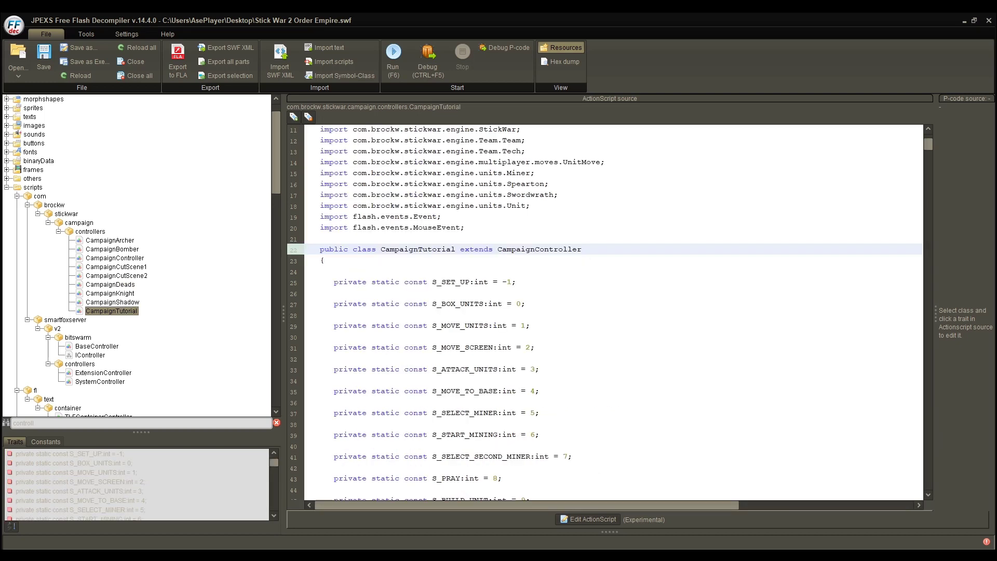
pyautogui.click(112, 248)
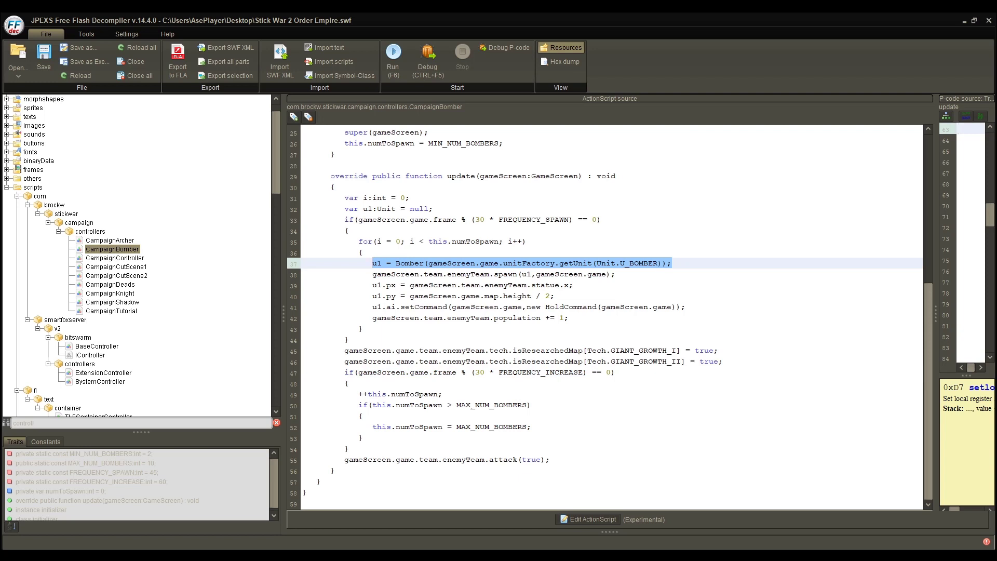
# Step: Examine CampaignBomber's u1 = Bomber(...getUnit(Unit.U_BOMBER)) line, then show CampaignArcher's source
pyautogui.click(492, 274)
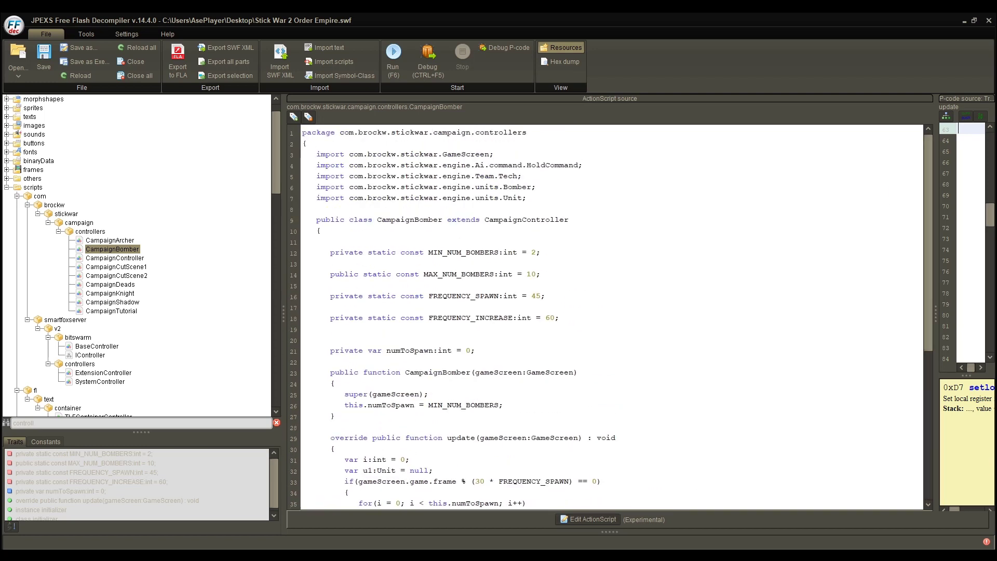
pyautogui.click(111, 240)
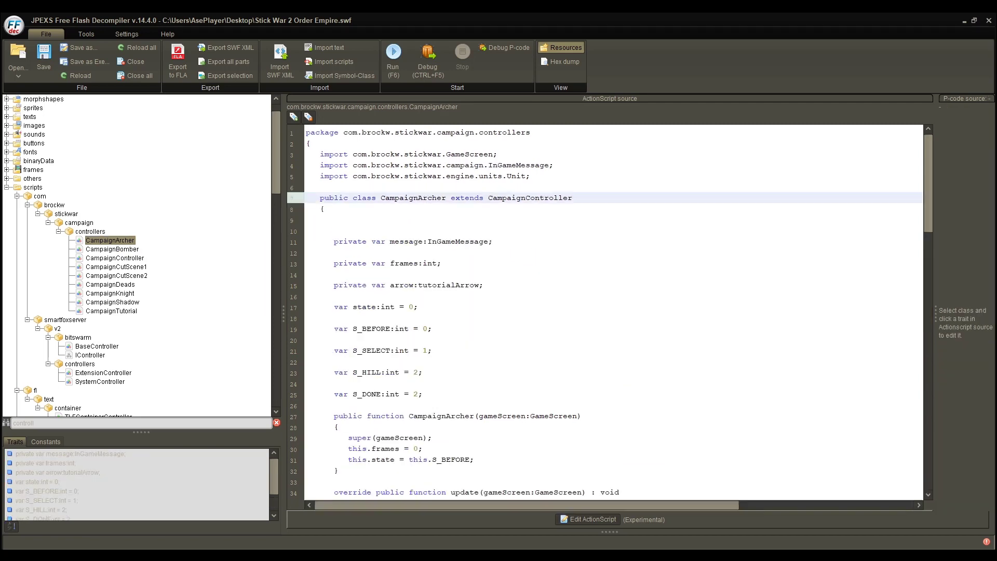
# Step: Compare CampaignArcher with CampaignShadow, then place the caret in CampaignDeads' update function
pyautogui.scroll(-3)
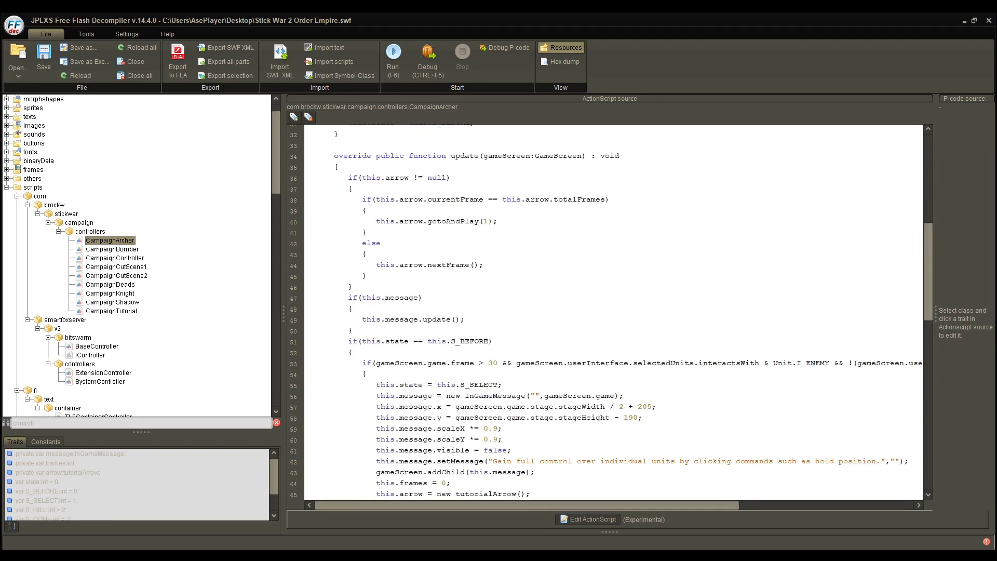
pyautogui.click(112, 301)
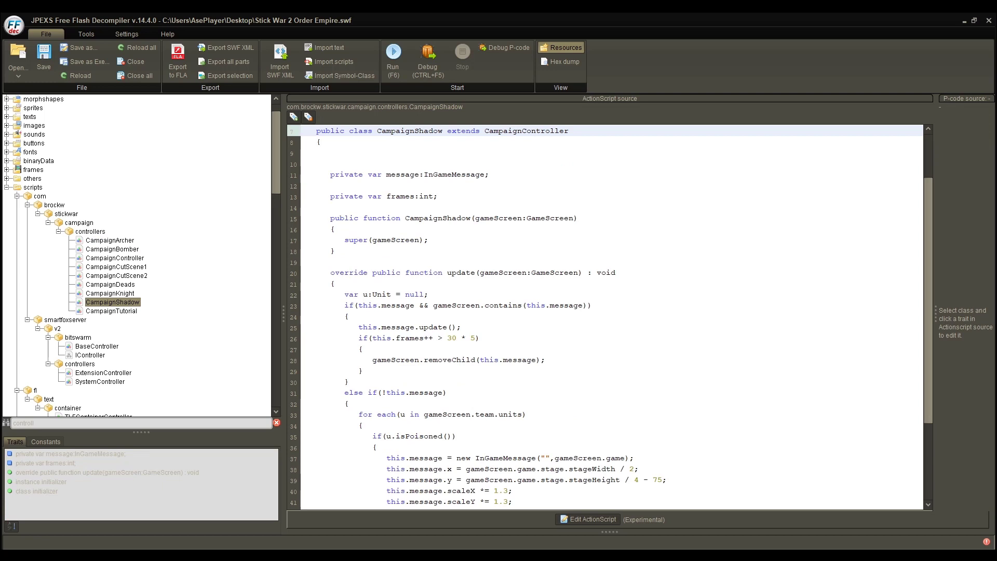
pyautogui.click(110, 285)
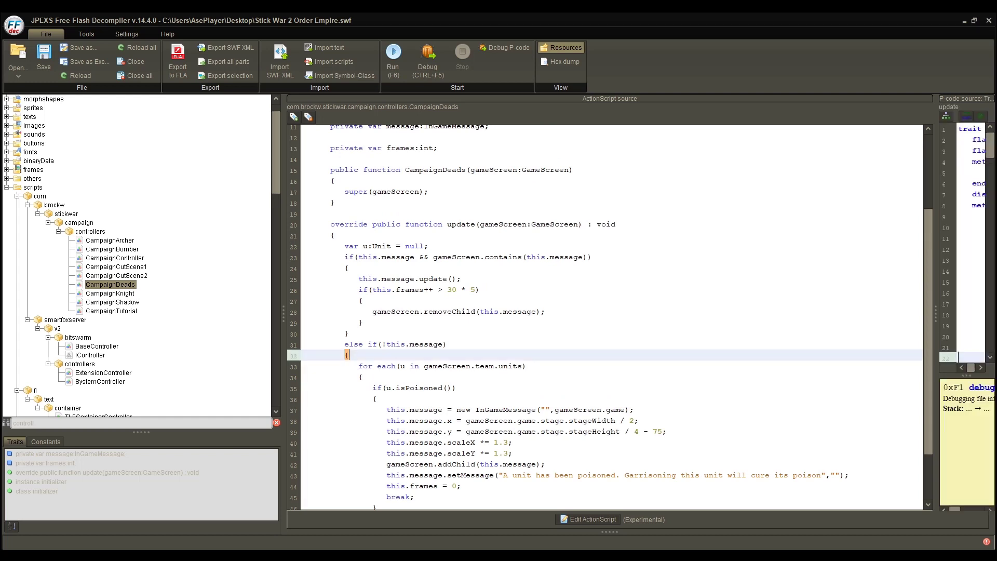
pyautogui.click(587, 519)
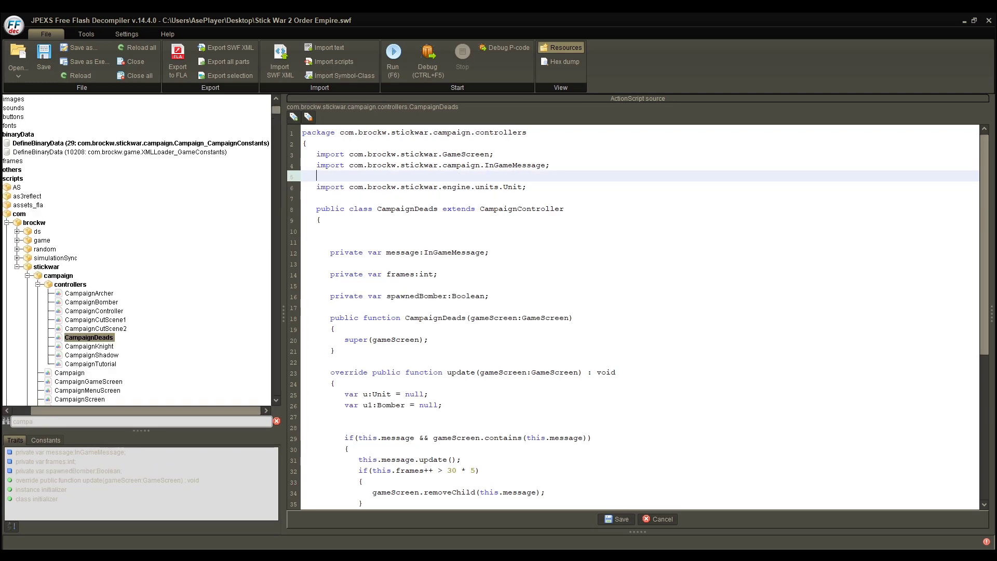
# Step: Add 'import com.brockw.stickwar.engine.units.Bomber;' to CampaignDeads and select the spawnedBomber declaration
pyautogui.write('import com.brockw.stickwar.engine.units.Bomber;')
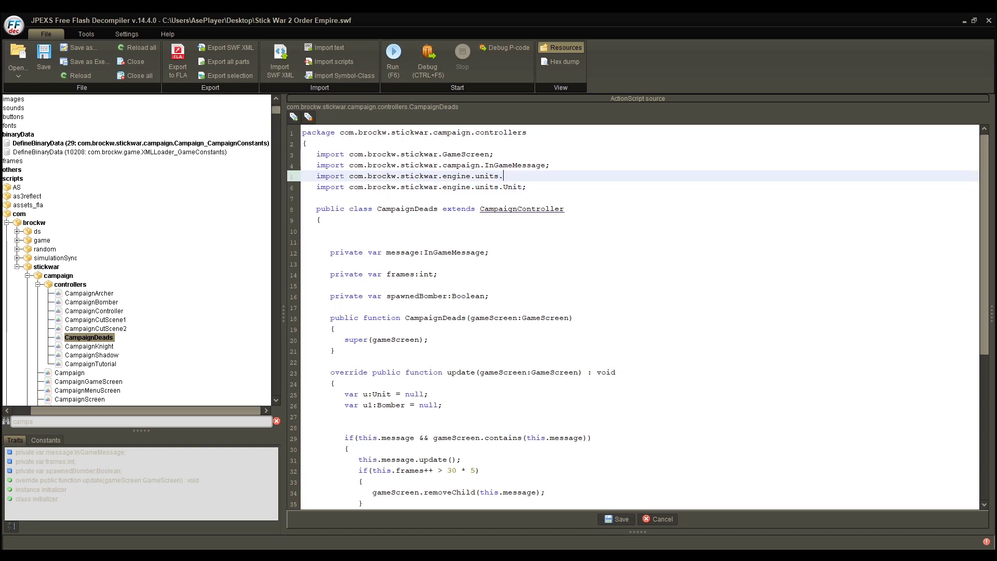
pyautogui.write('Bomber;')
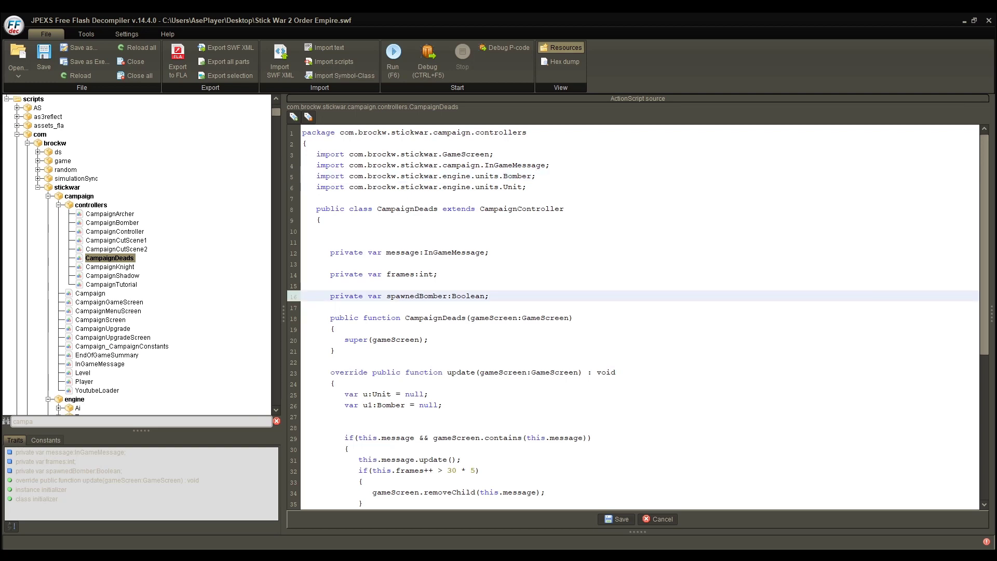
pyautogui.tripleClick(409, 296)
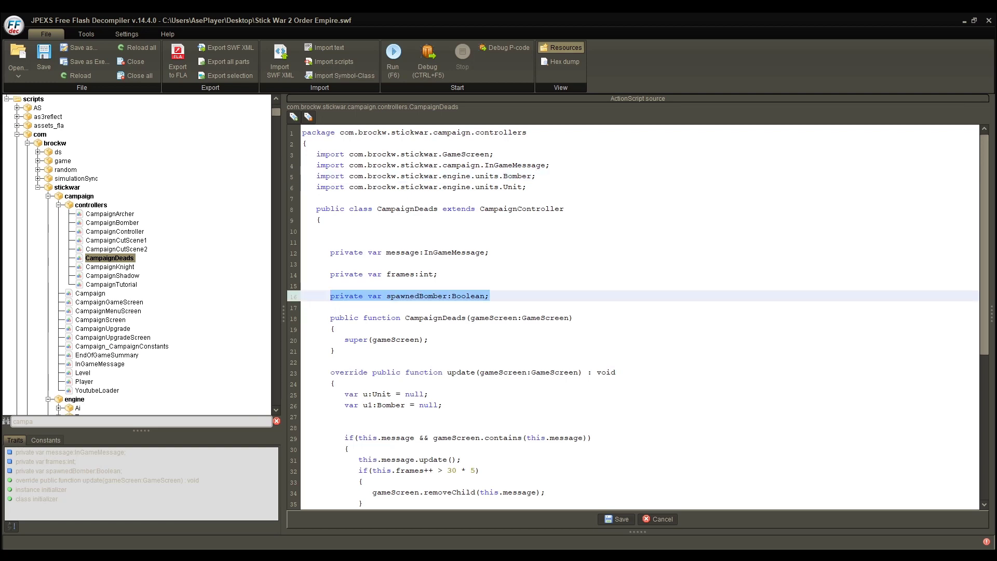
pyautogui.scroll(-3)
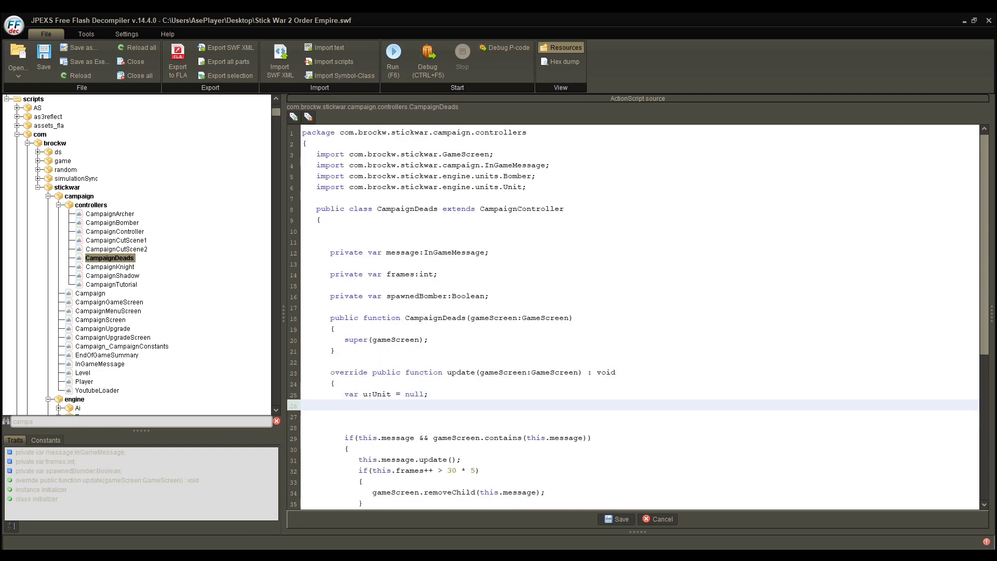
# Step: Declare var u1:Bomber and assign it Bomber(gameScreen.game.unitFactory.getUnit(Unit.U_BOMBER))
pyautogui.write('var u')
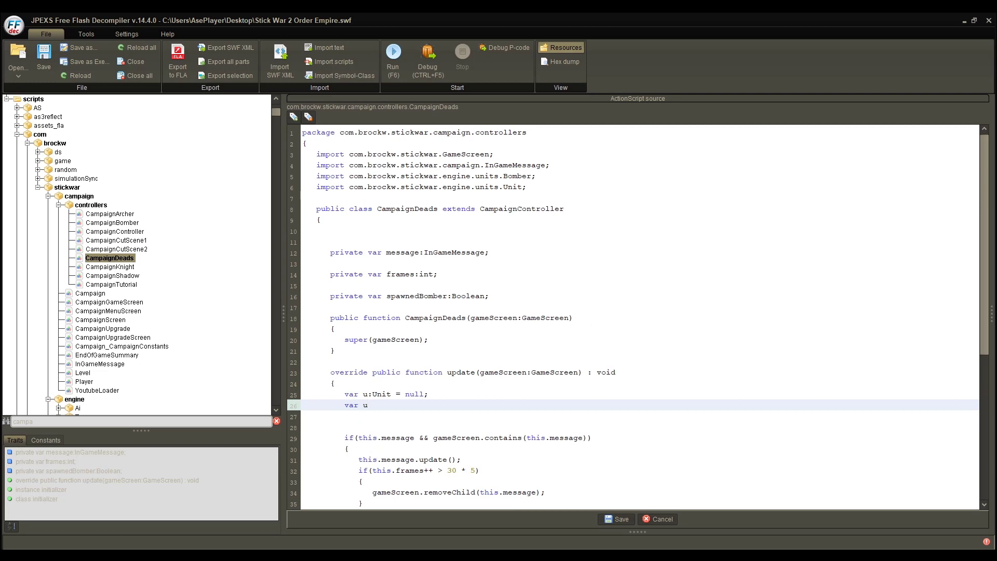
pyautogui.write('1:')
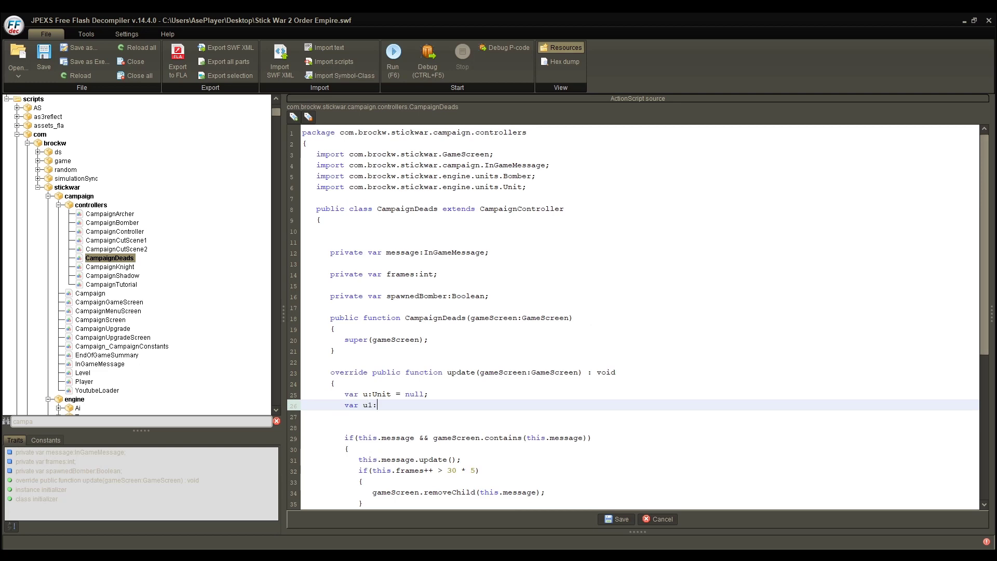
pyautogui.write('Bomber')
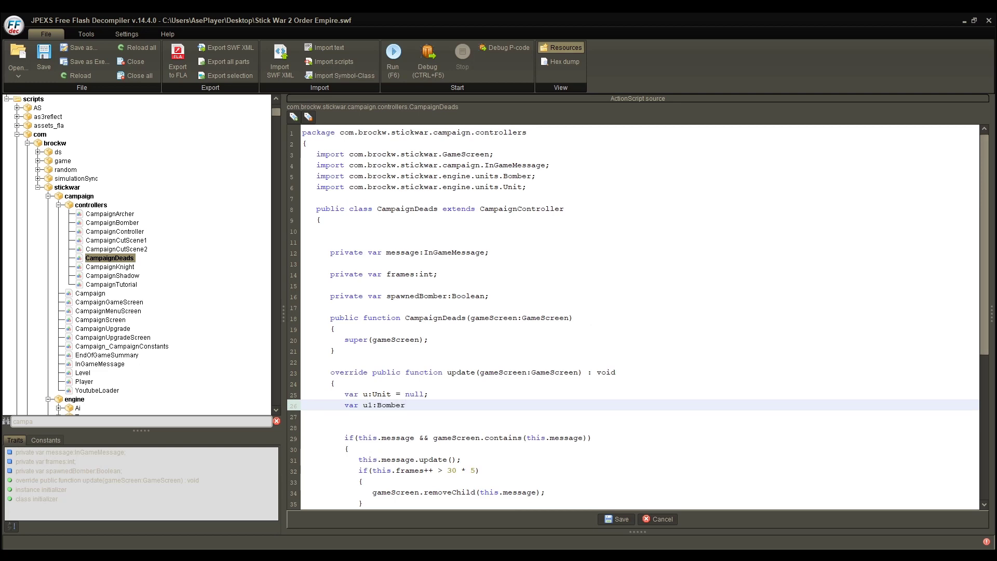
pyautogui.write('= null;')
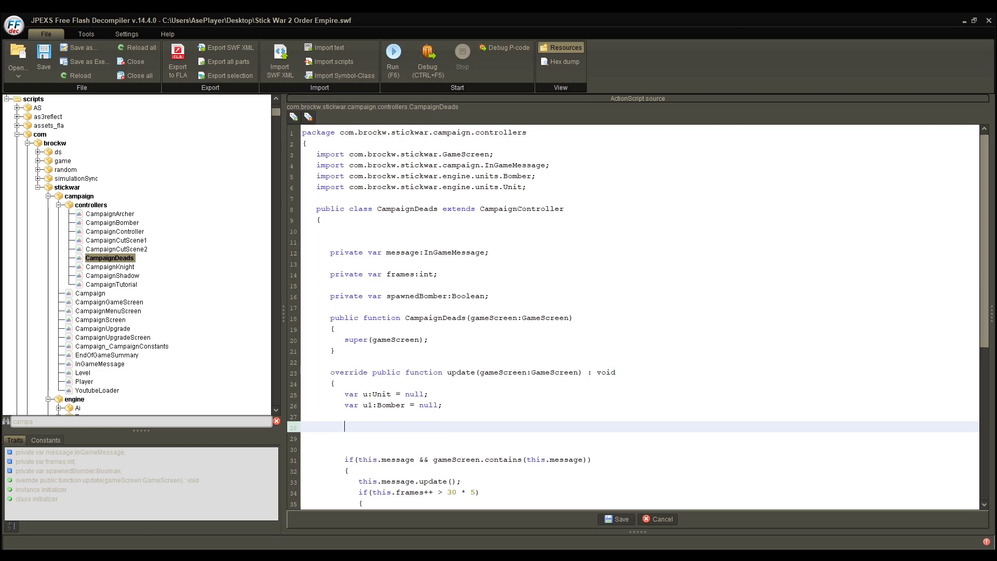
pyautogui.write('u1')
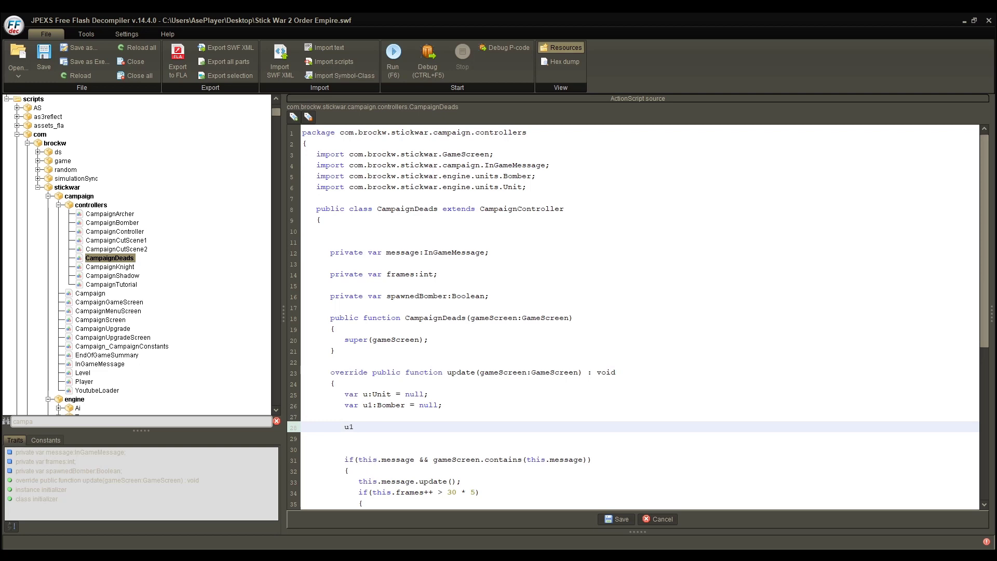
pyautogui.write('=')
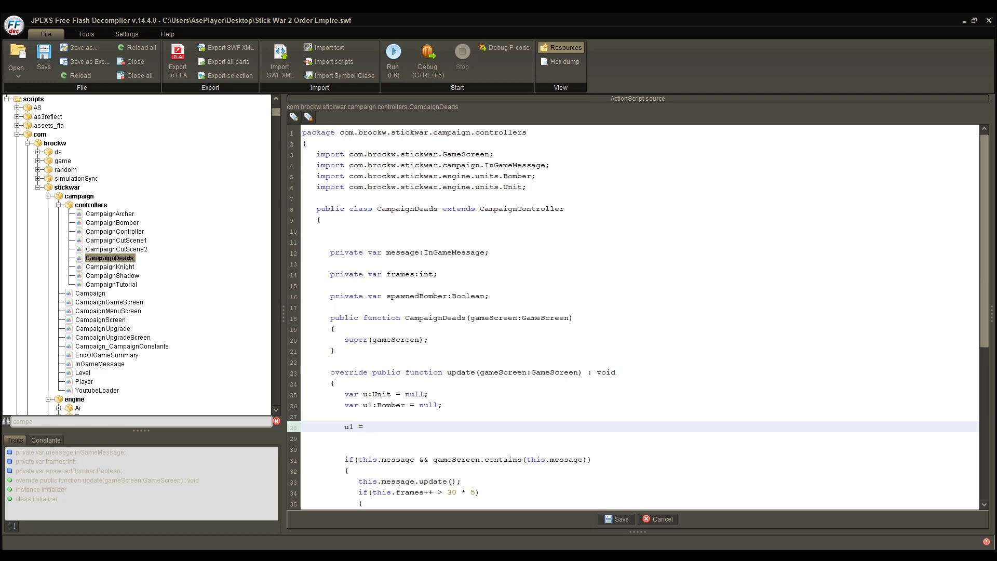
pyautogui.write('Bomber(gameScreen.game.unitFactory.getUnit(Unit.U_BOMBER));')
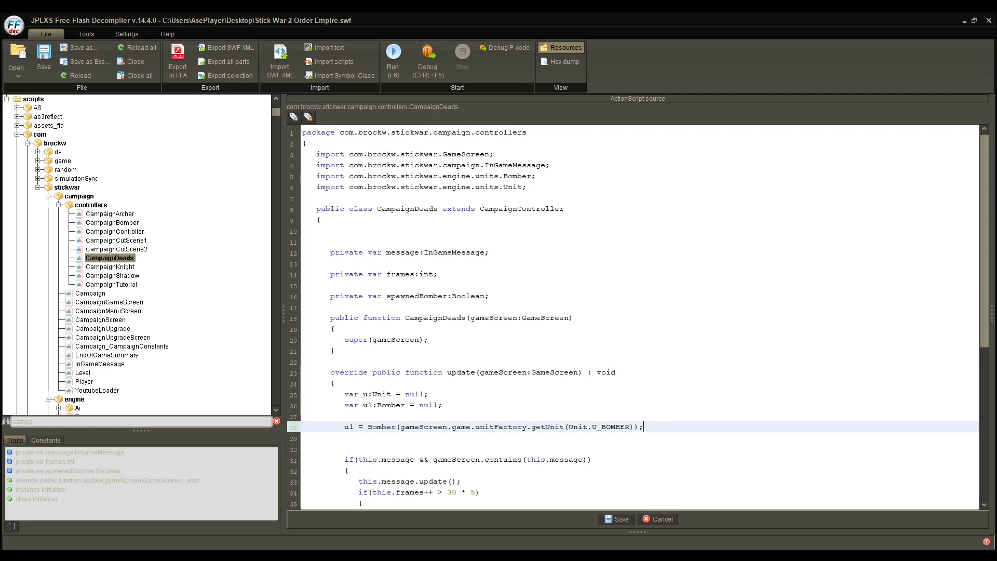
pyautogui.moveTo(399, 426); pyautogui.dragTo(643, 426)
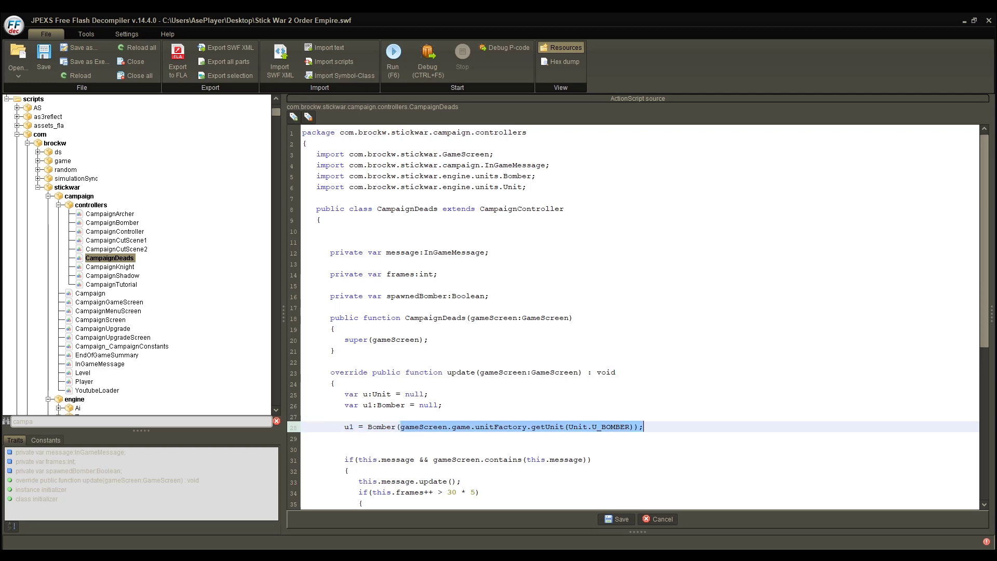
pyautogui.scroll(-3)
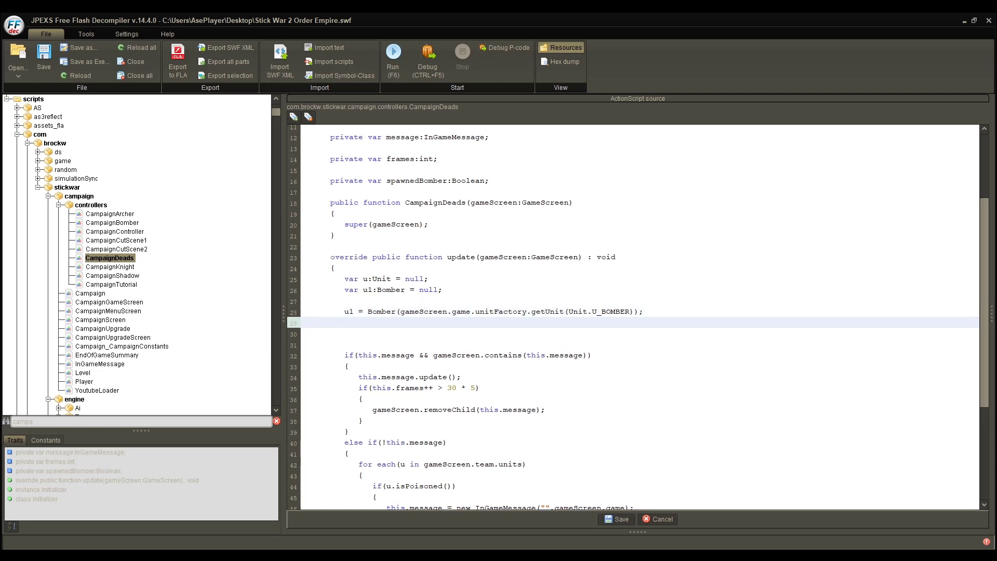
# Step: Set u1.bomberType = "poisonBomber" after the bomber creation
pyautogui.write('u1.bomber')
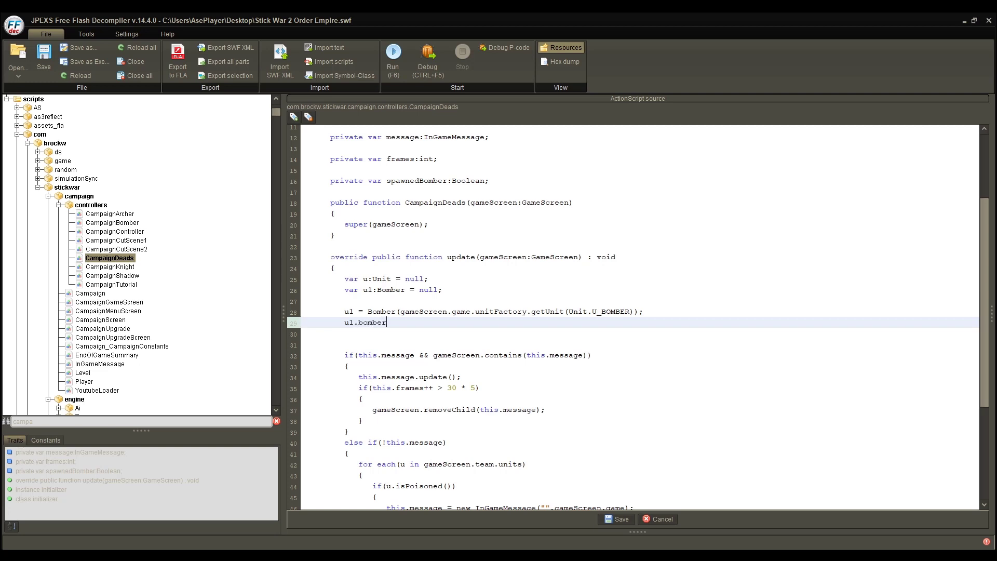
pyautogui.write('Type =')
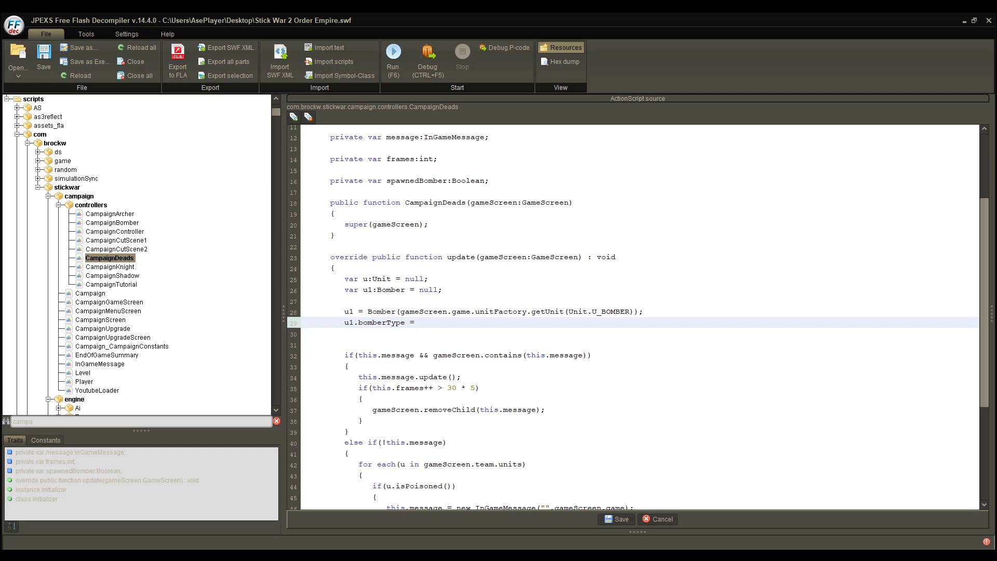
pyautogui.write('"poisonB"')
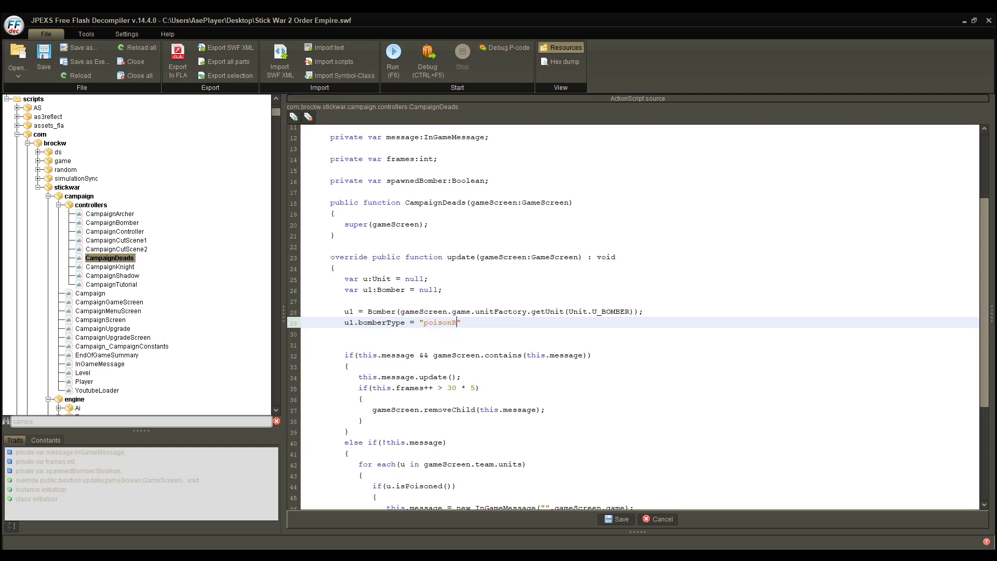
pyautogui.write('omber')
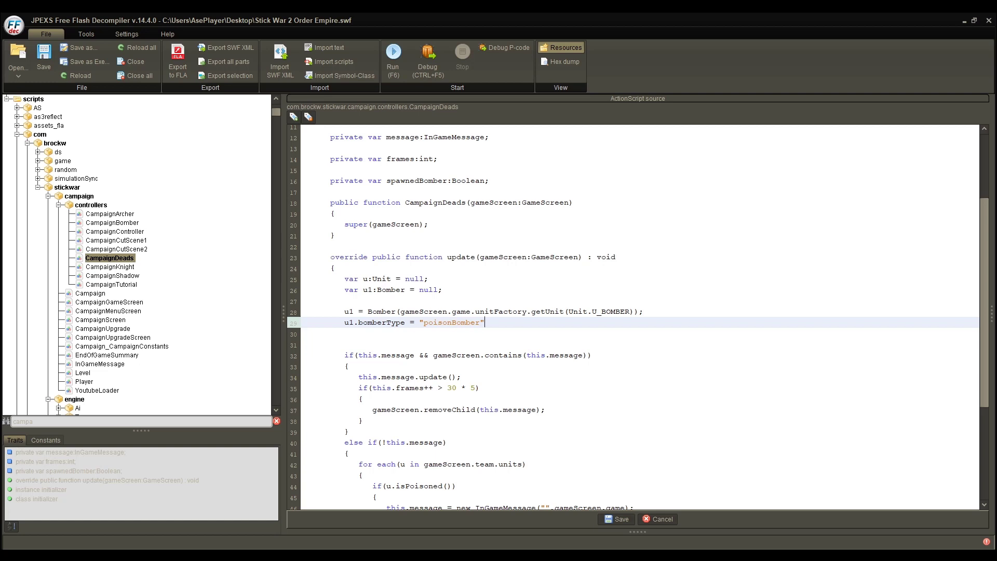
# Step: Add gameScreen.team.spawn(u1,gameScreen.game); on a new line below the bomberType assignment
pyautogui.write(';')
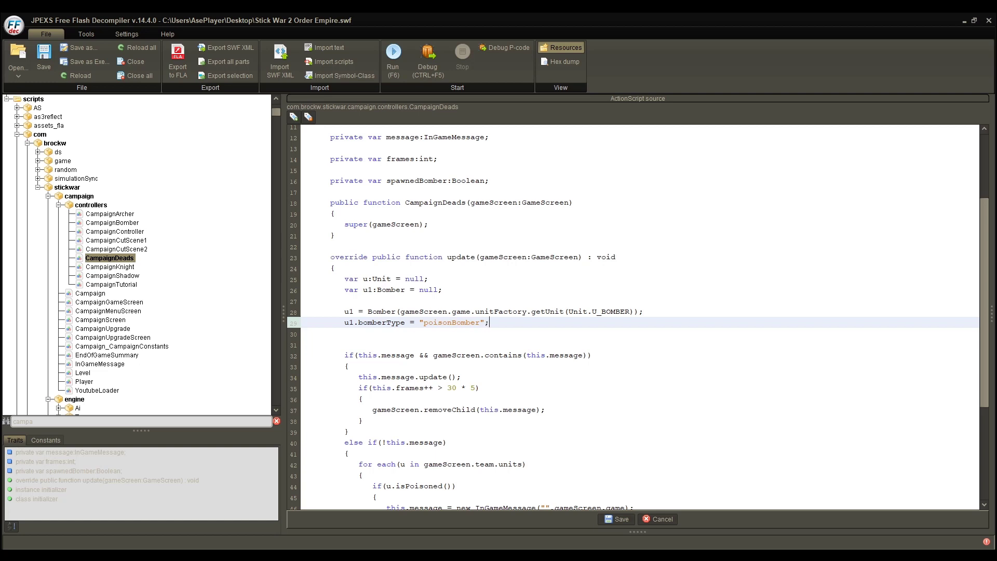
pyautogui.press('enter')
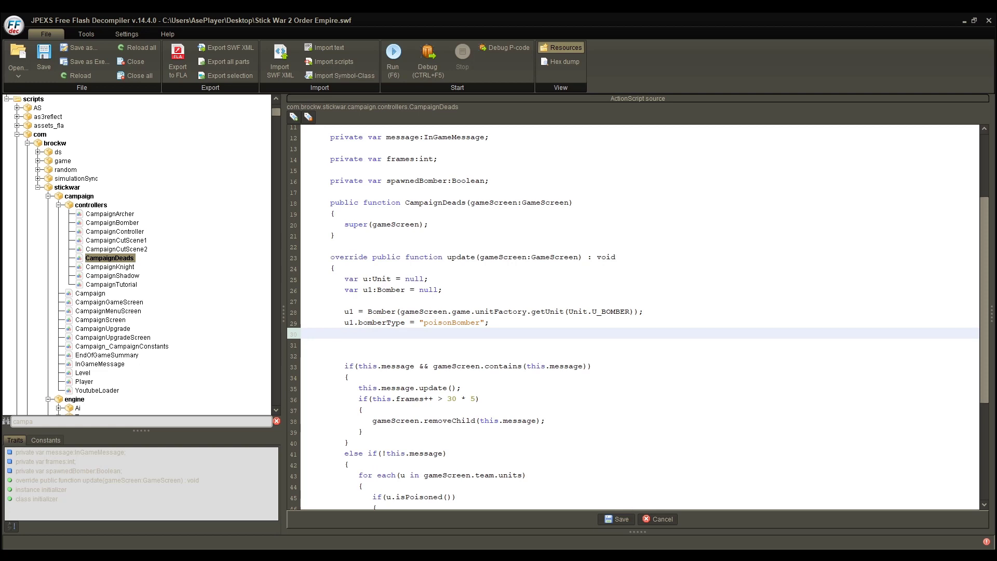
pyautogui.click(344, 333)
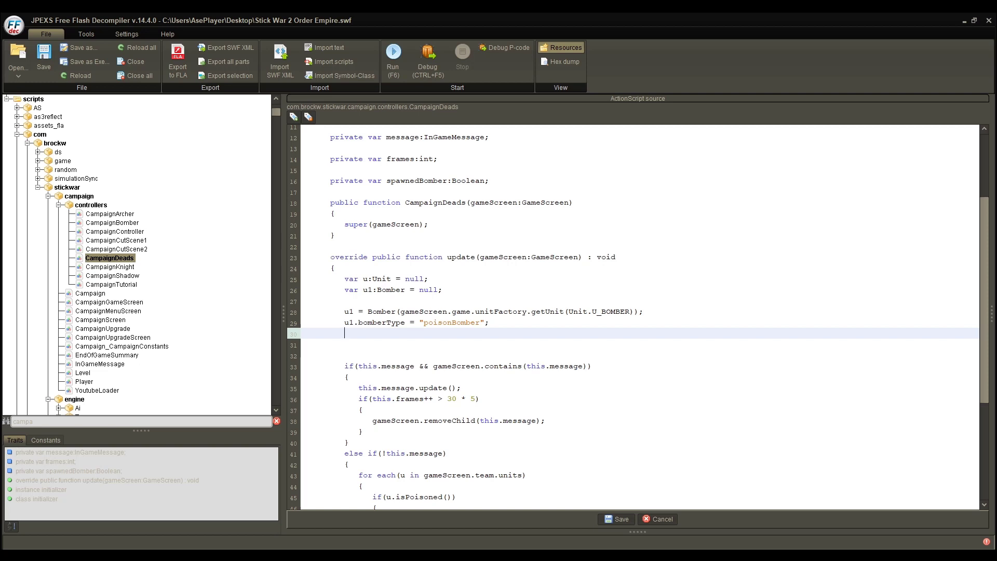
pyautogui.write('gameScreen.team.spawn(u1,gameScreen.game);')
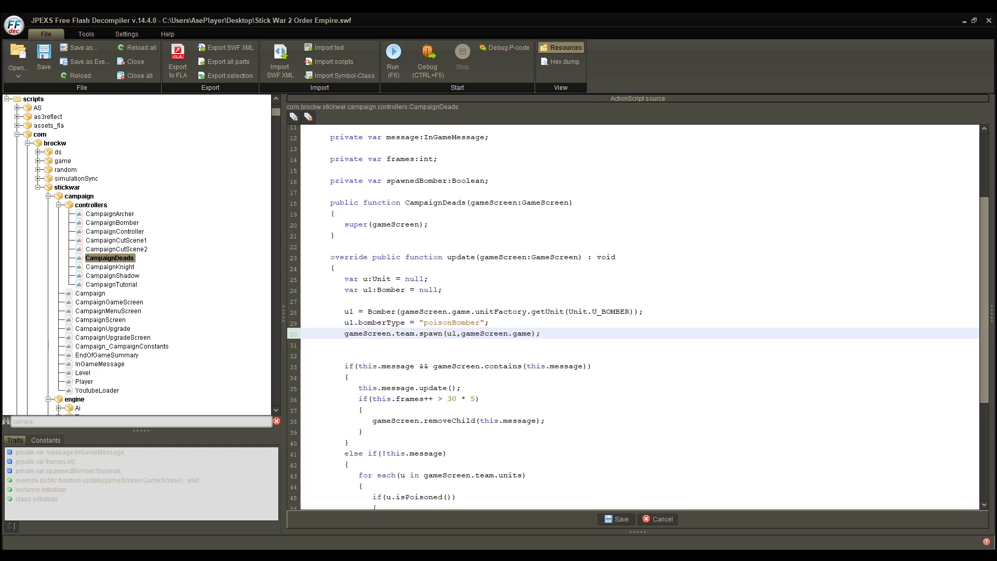
# Step: Begin this.spawnedBomber = true below the spawn call and move to the blank line above the bomber creation
pyautogui.doubleClick(527, 256)
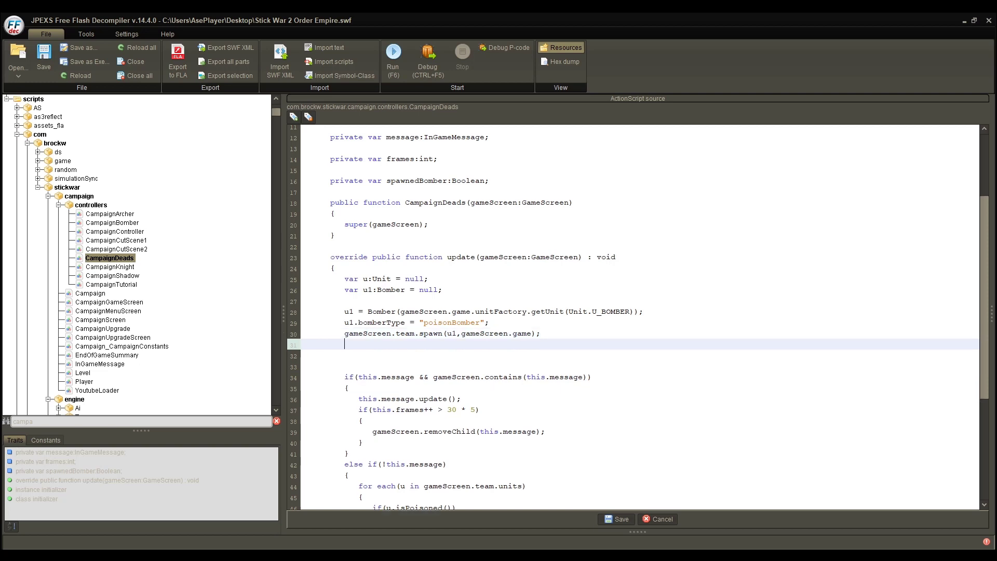
pyautogui.write('this.spawnedBomber = true')
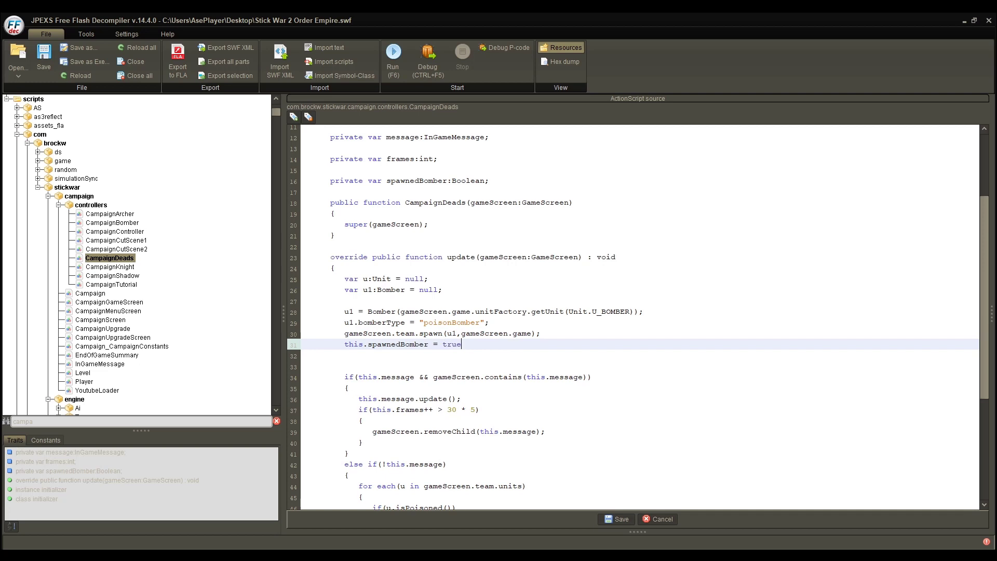
pyautogui.doubleClick(436, 179)
pyautogui.write('if')
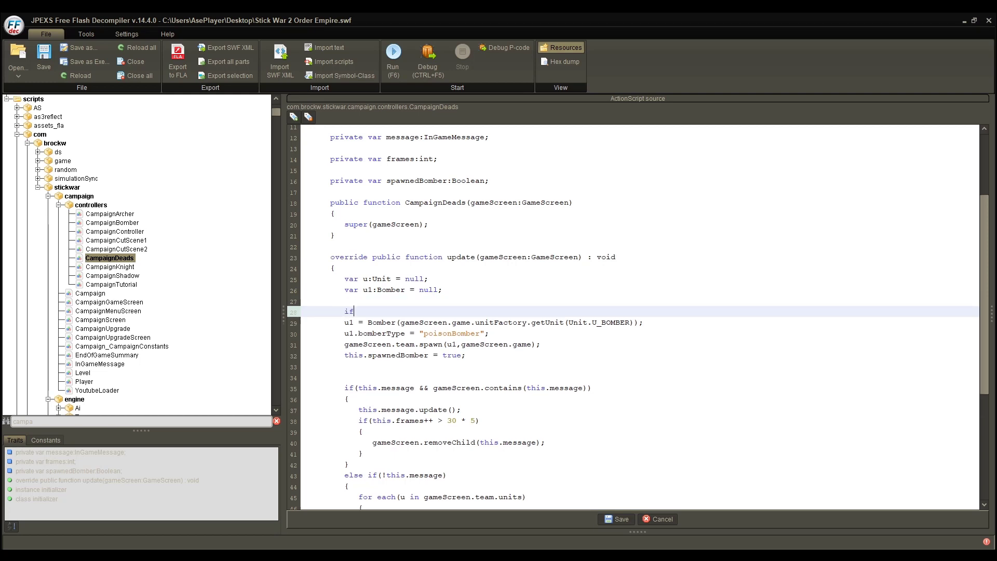
# Step: Write the guard if(!this.spawnedBomber) { around the bomber spawning lines
pyautogui.write('(t)')
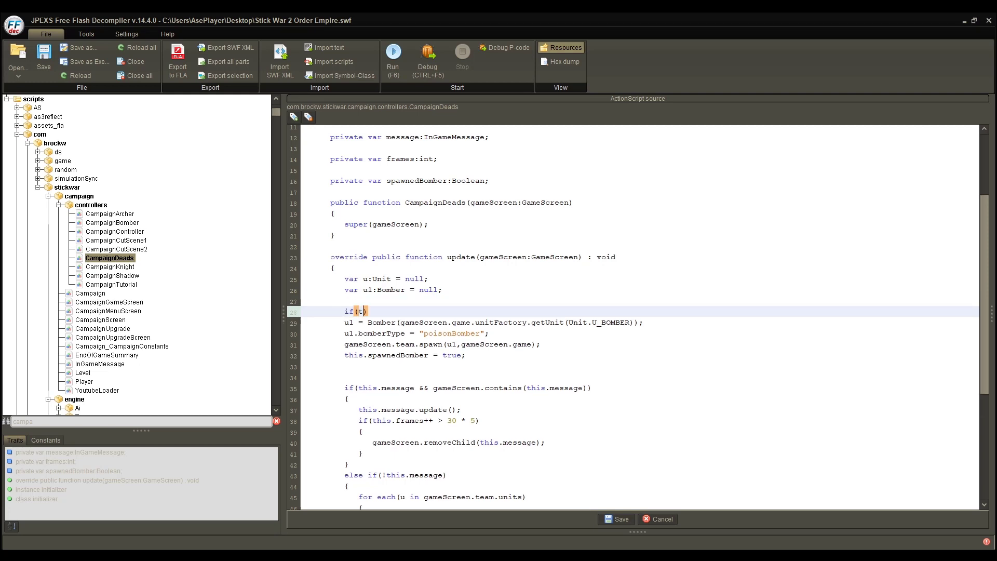
pyautogui.write('his.spawnedBom')
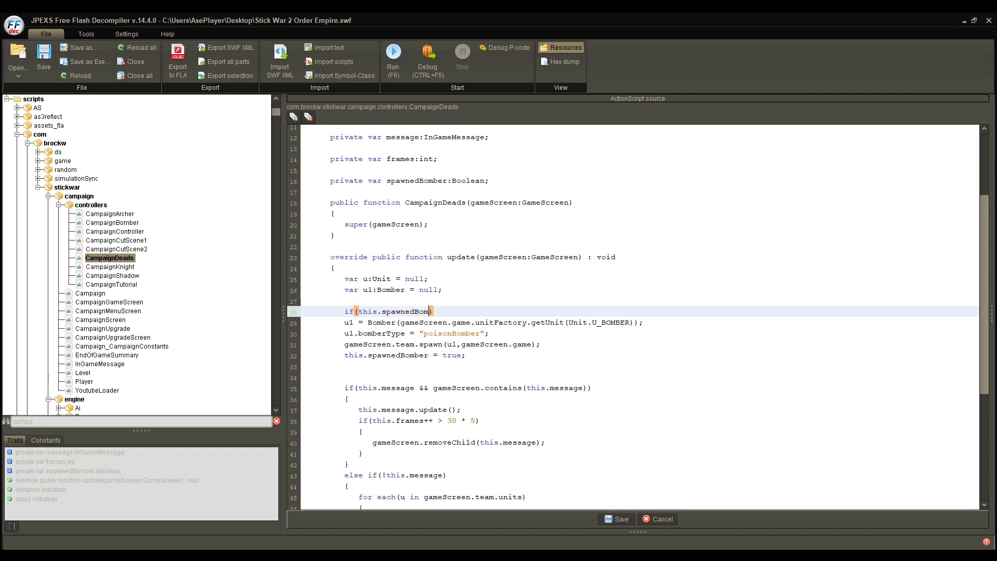
pyautogui.write('== fals')
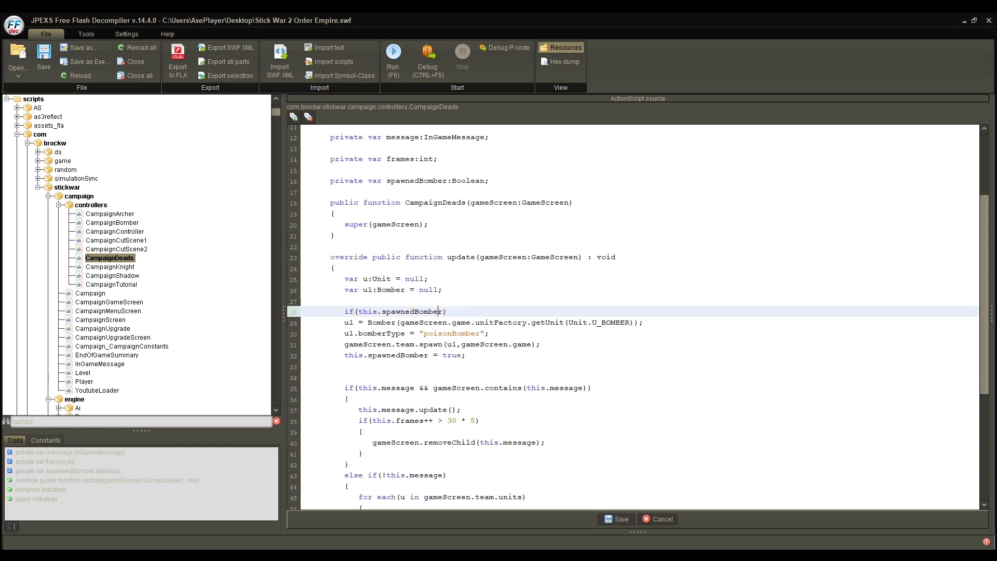
pyautogui.write('!')
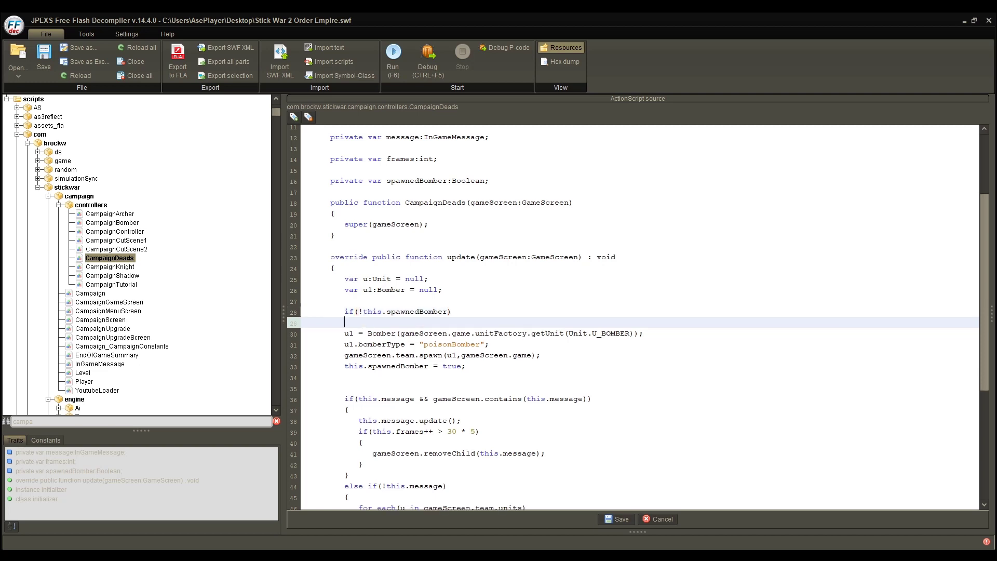
pyautogui.write('{')
pyautogui.click(140, 420)
pyautogui.write('bomb')
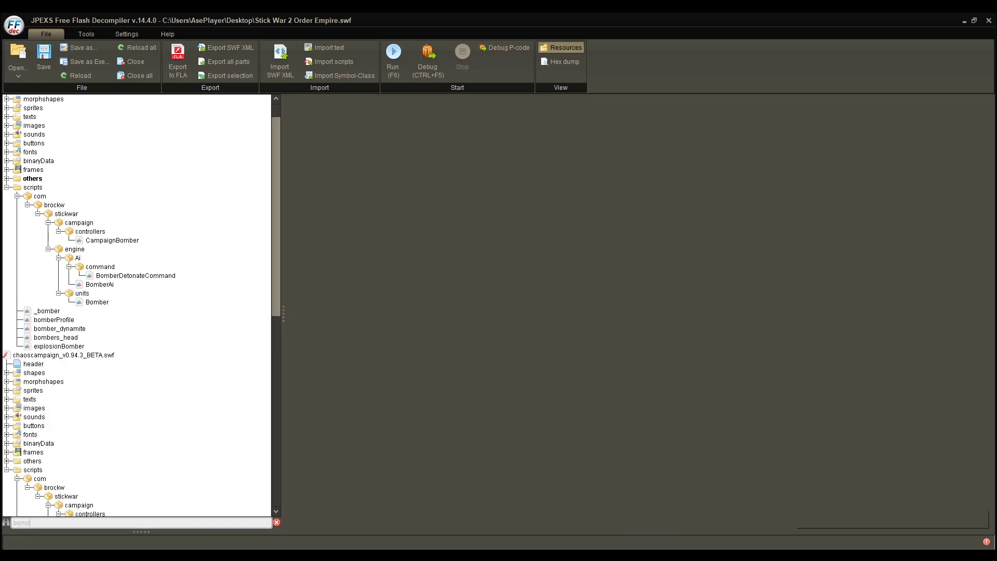
# Step: View the Bomber unit class source and scroll through it for the bomberType property
pyautogui.click(98, 301)
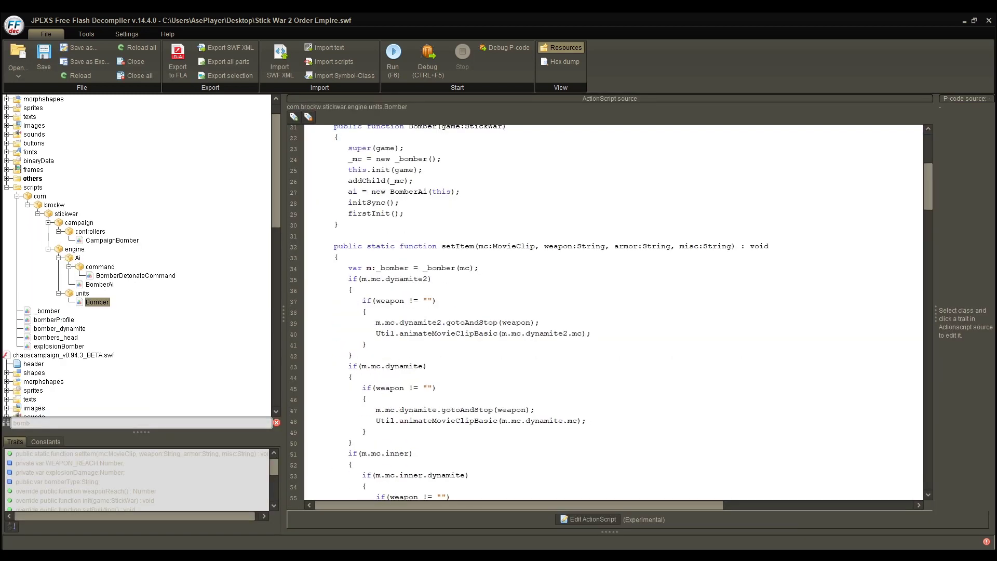
pyautogui.scroll(-3)
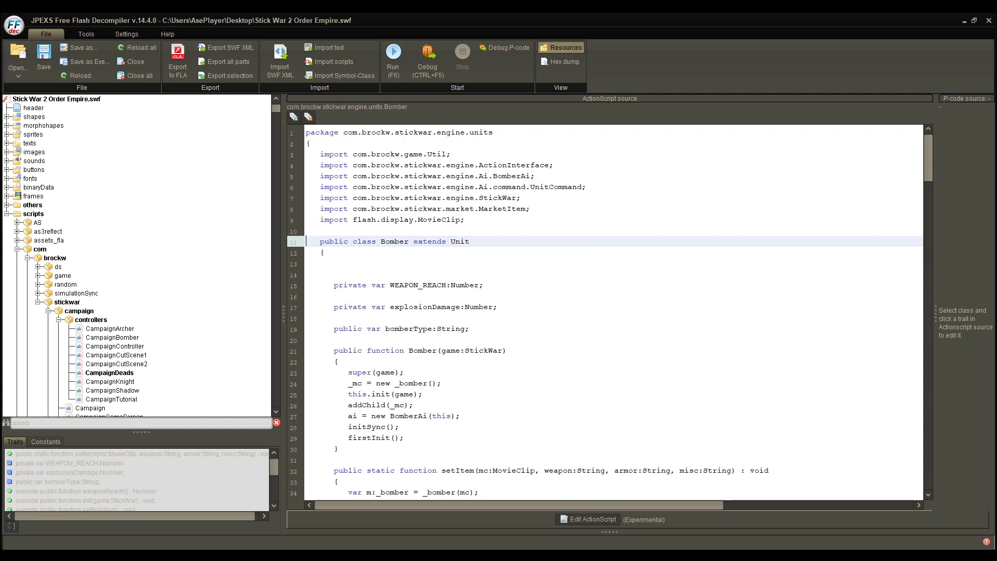
pyautogui.scroll(-3)
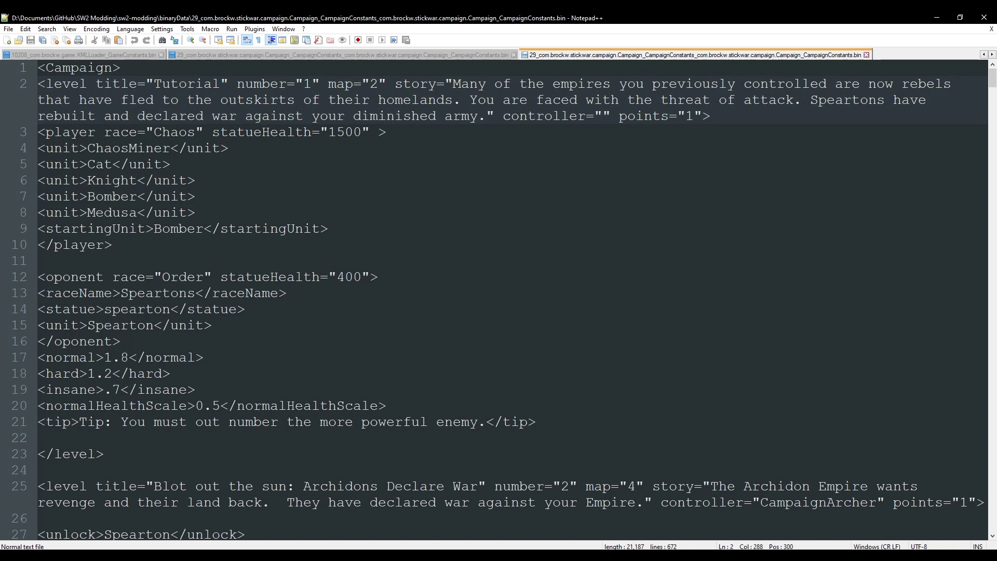
# Step: Enter CampaignDeads as the Tutorial level's controller in Campaign_CampaignConstants.bin
pyautogui.write('CampaignD')
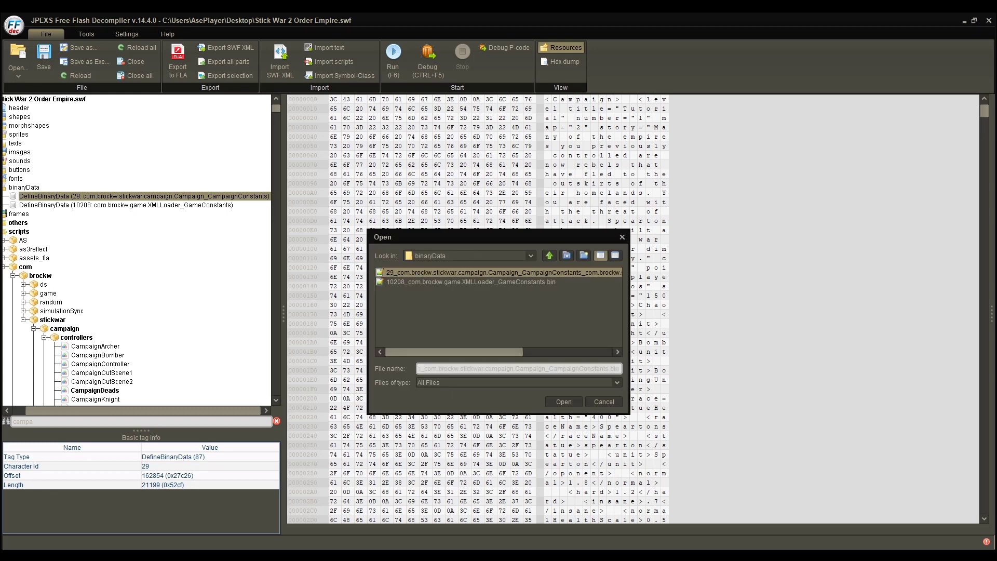
# Step: Import the edited 29_...CampaignConstants.bin file and return to the CampaignDeads script
pyautogui.click(562, 401)
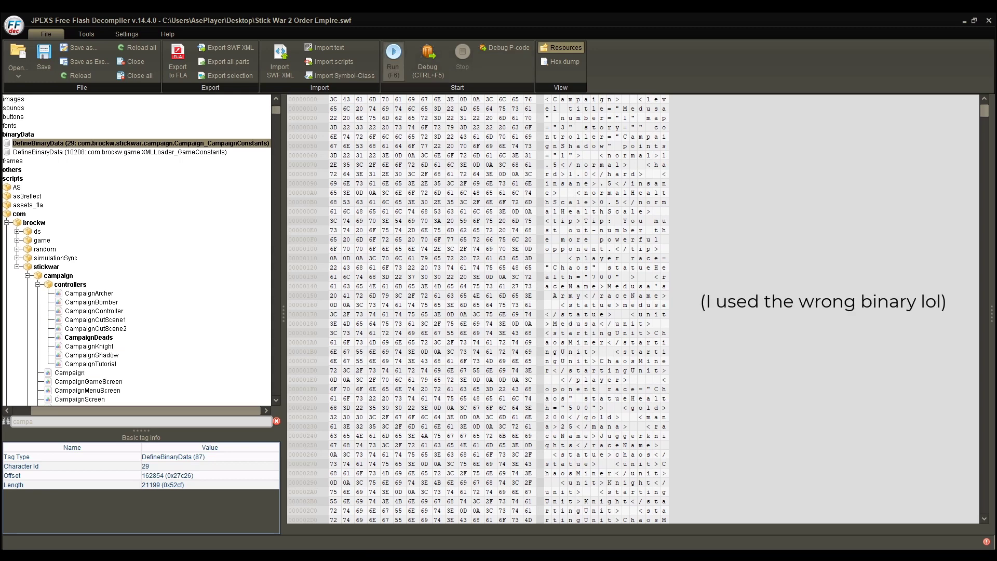
pyautogui.doubleClick(89, 336)
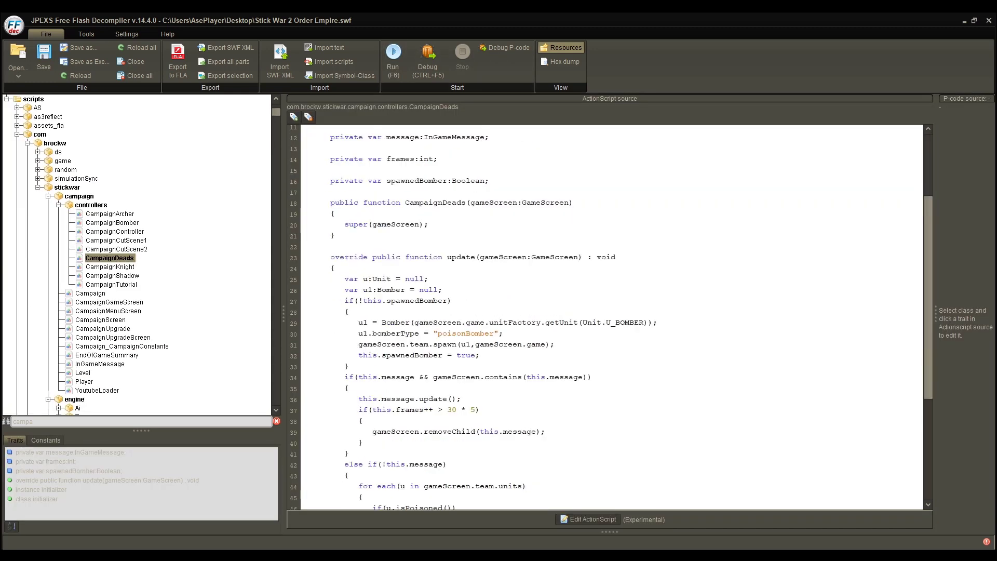
# Step: Check the spawnedBomber declaration and run the modified SWF with Run (F6)
pyautogui.click(362, 366)
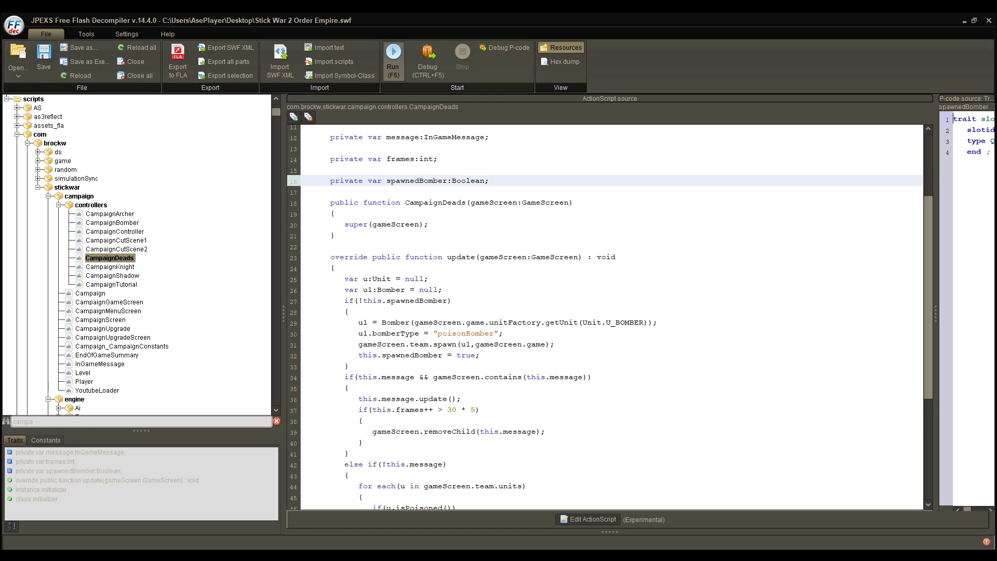
pyautogui.click(393, 56)
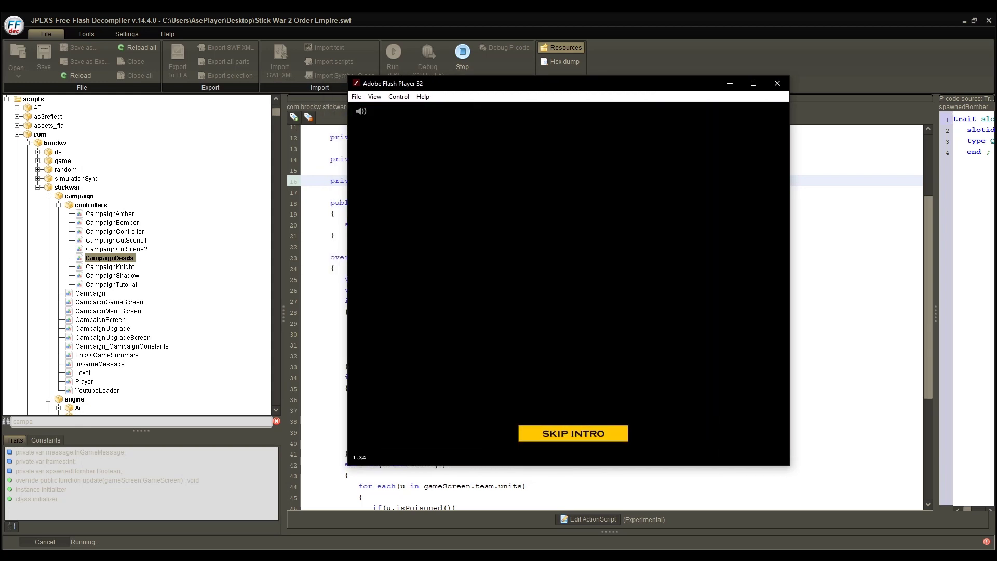
# Step: Skip the intro to play-test the poison bomber spawn
pyautogui.click(571, 433)
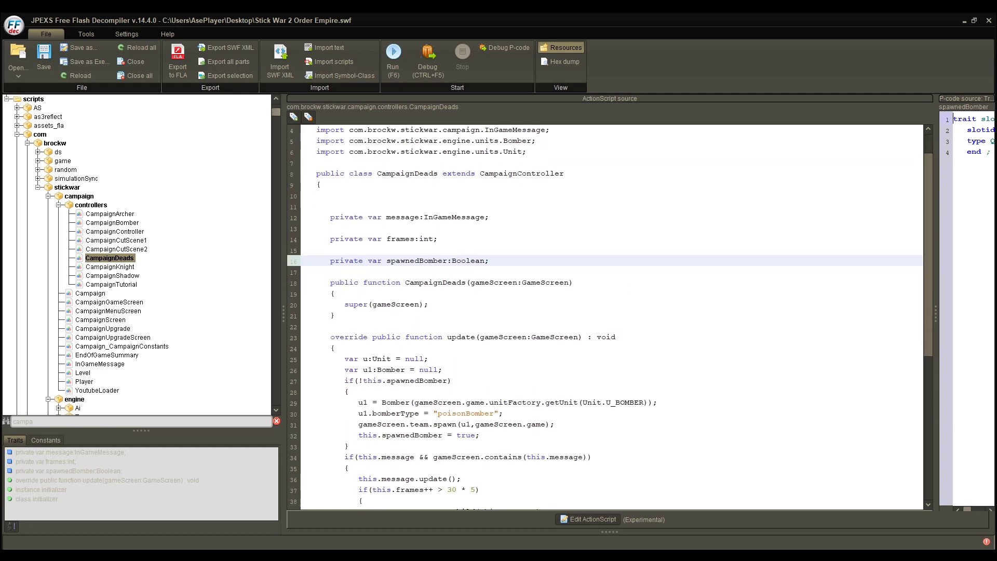
pyautogui.scroll(-3)
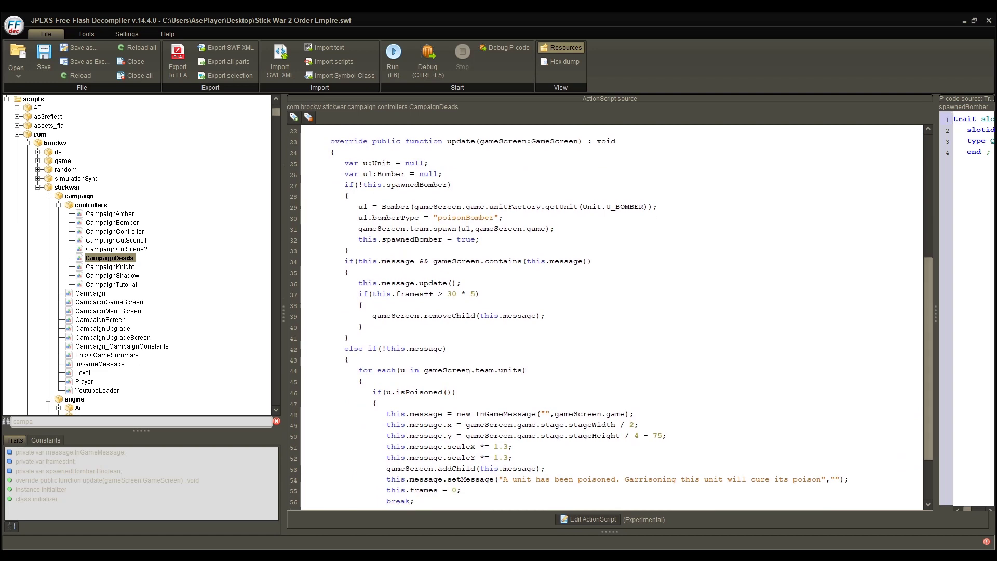
pyautogui.scroll(-3)
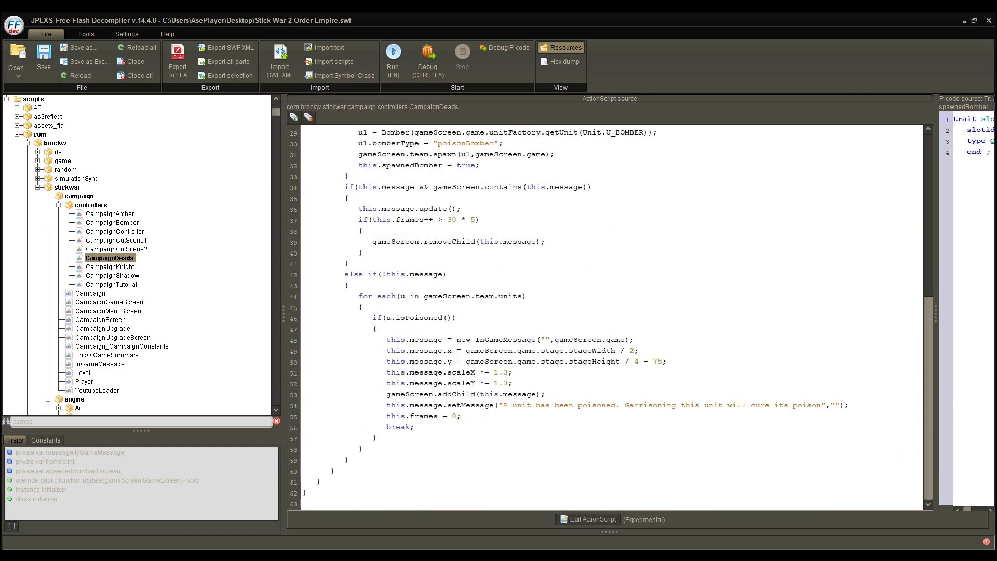
pyautogui.moveTo(385, 339); pyautogui.dragTo(415, 427)
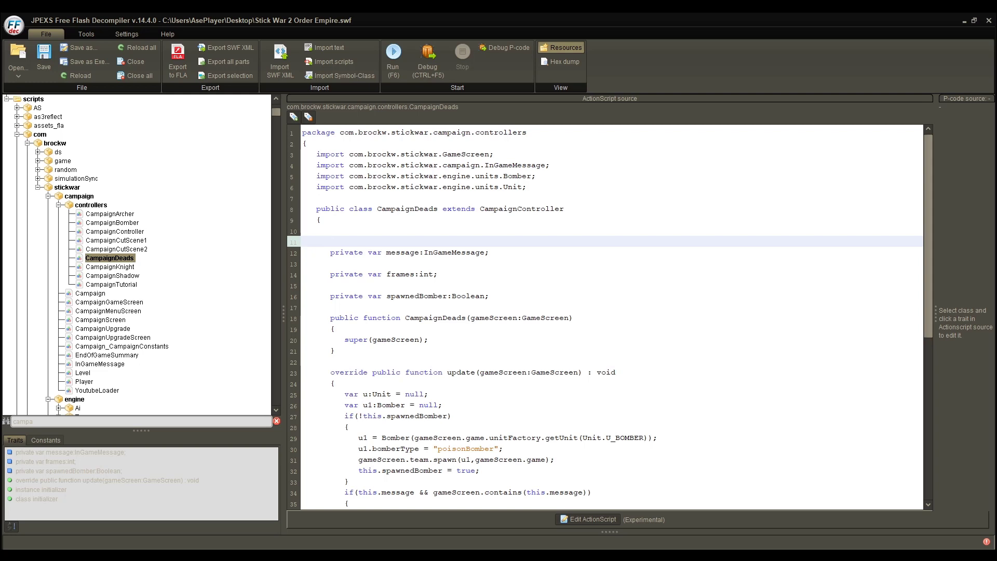
pyautogui.click(330, 241)
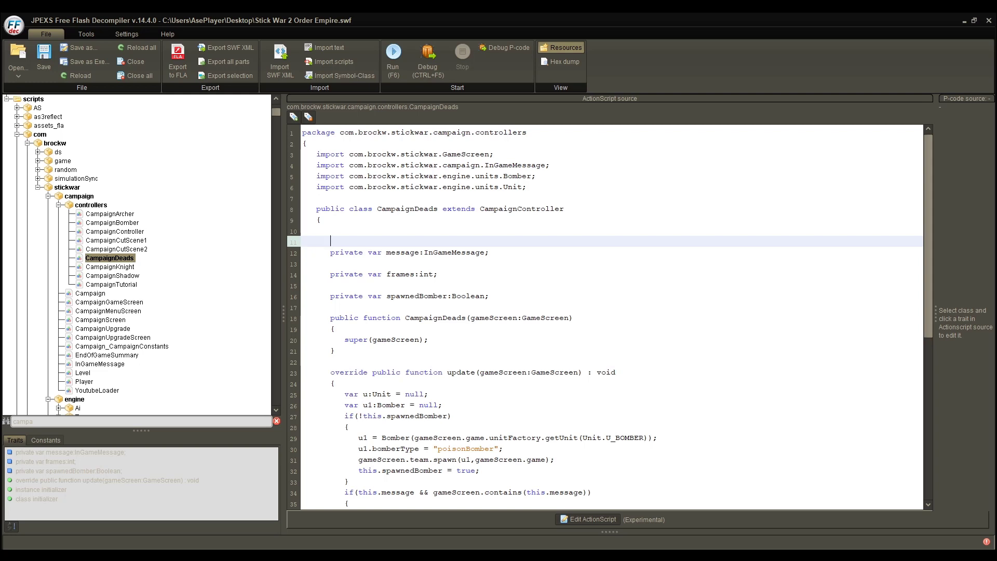